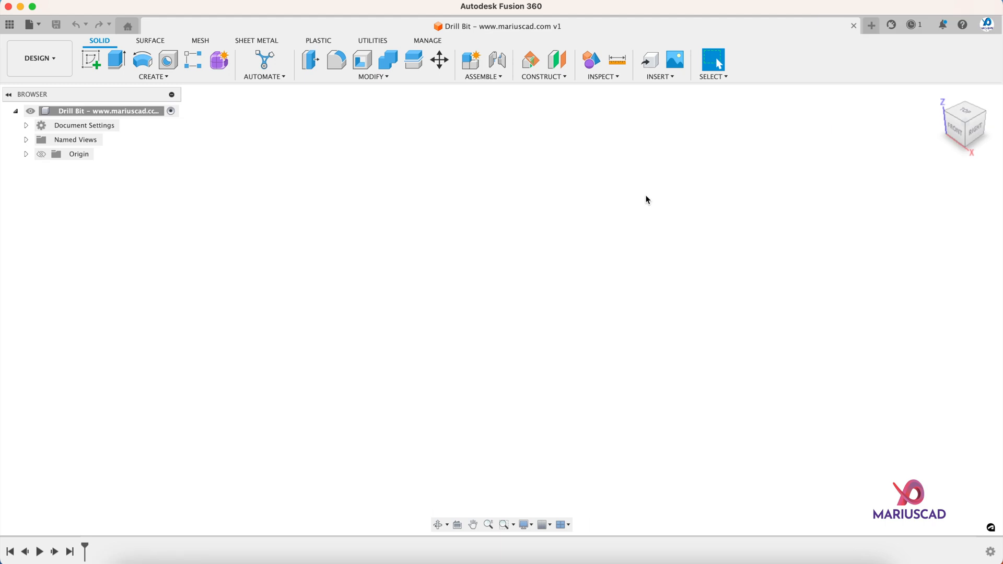
mouse_move(590, 185)
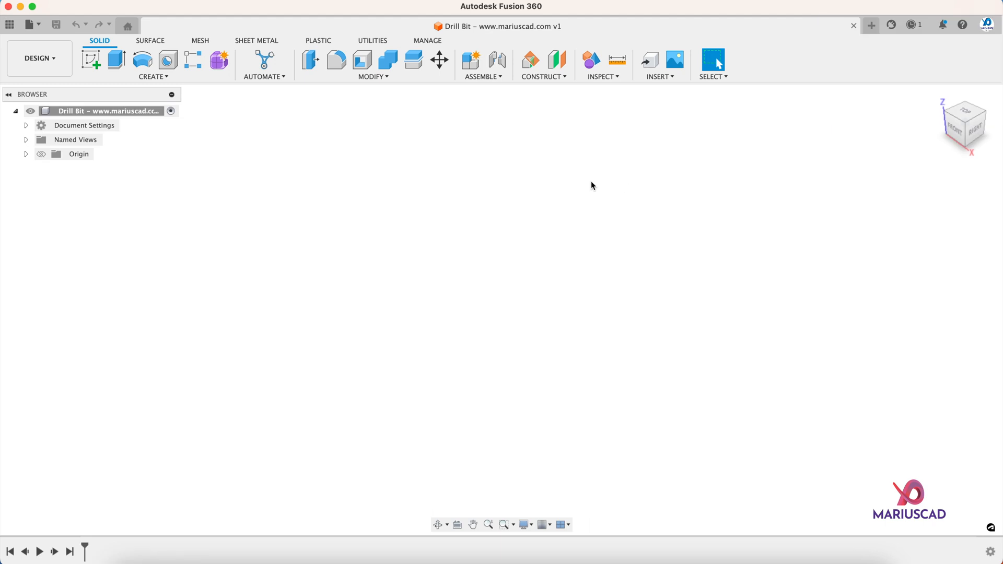
mouse_move(35, 139)
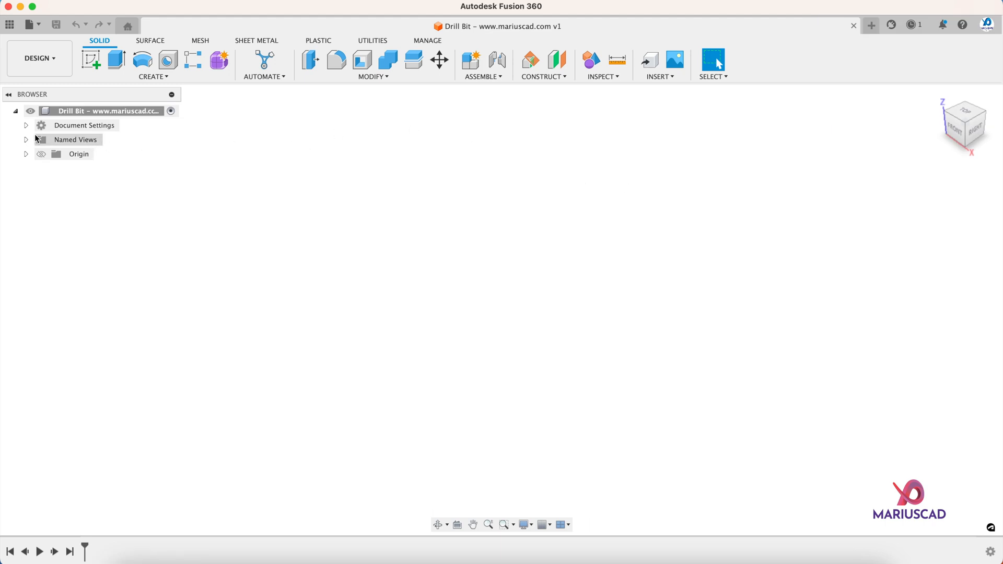
Confirm document units are mm and add a new component named Drill Bit.
left_click(26, 125)
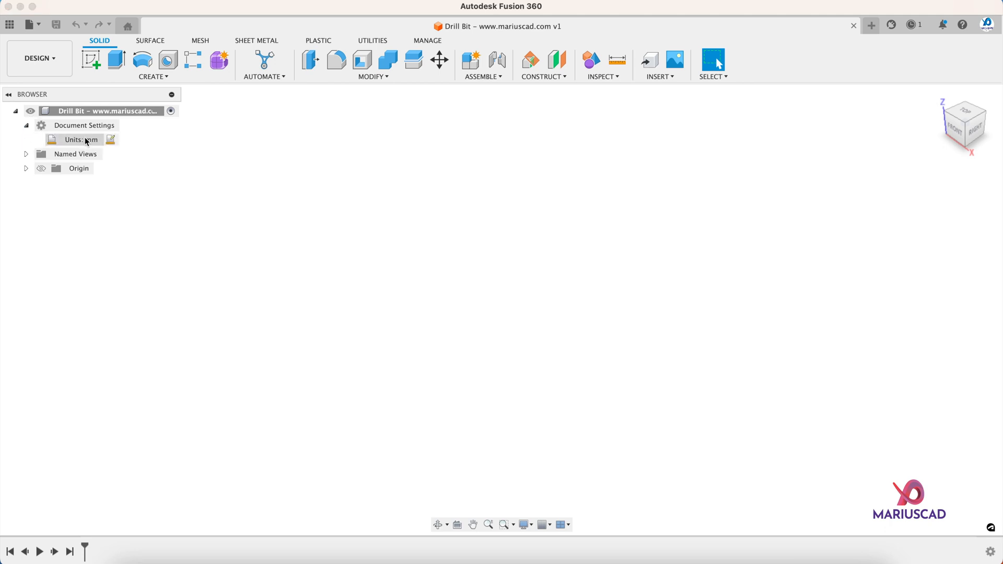
mouse_move(93, 142)
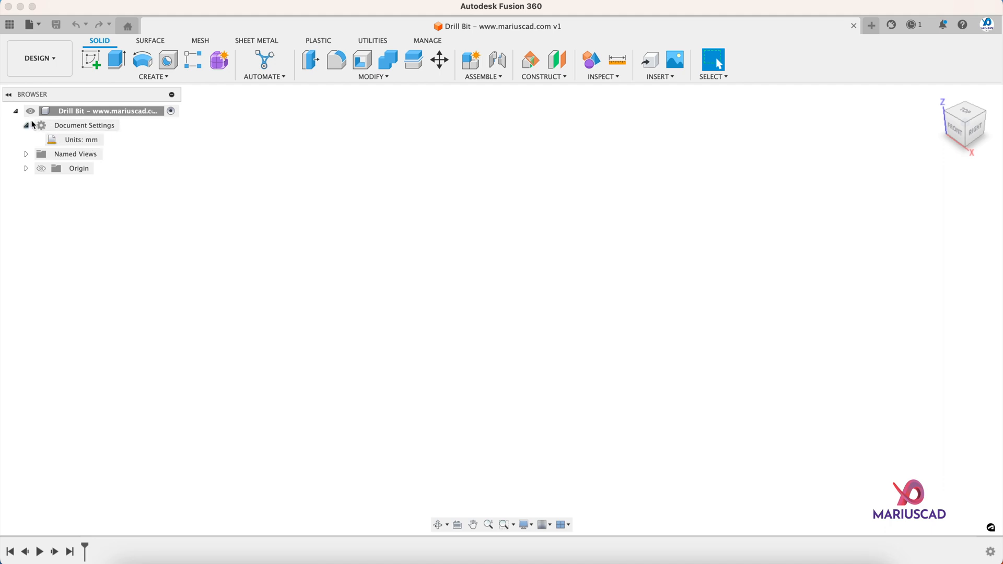
left_click(153, 76)
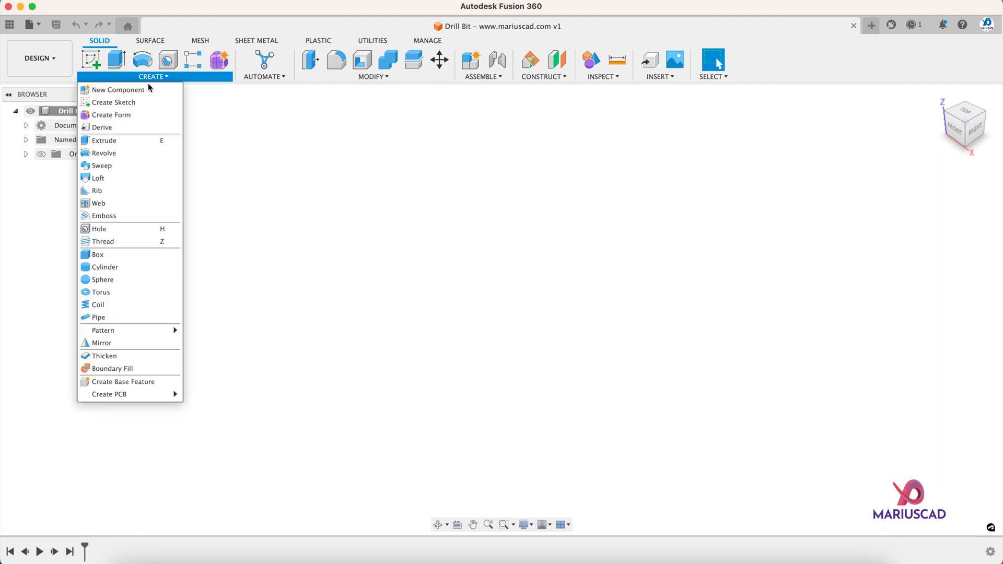
left_click(119, 90)
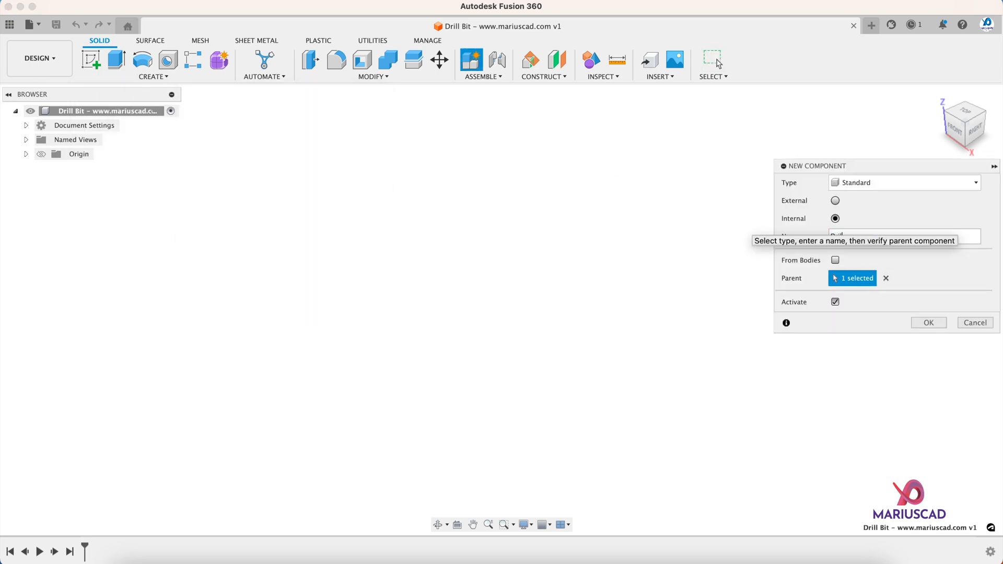
left_click(928, 322)
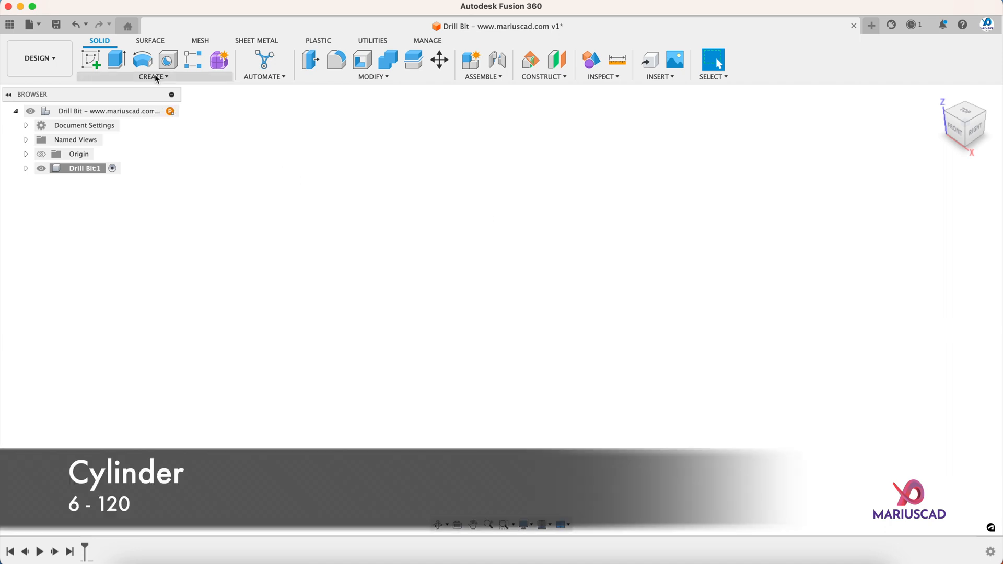
Create a solid cylinder 6 mm in diameter and 120 mm tall for the shaft.
left_click(152, 76)
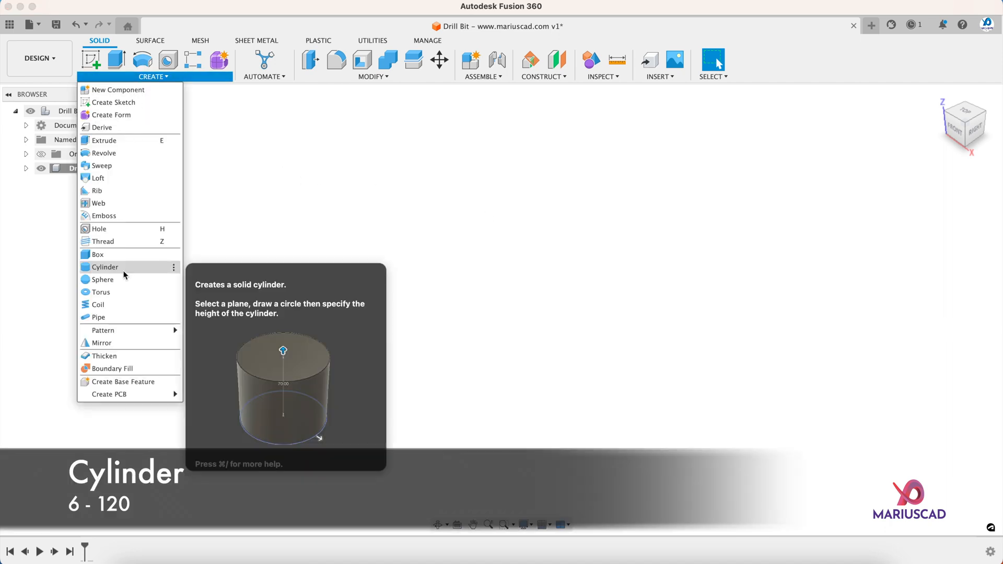
left_click(104, 267)
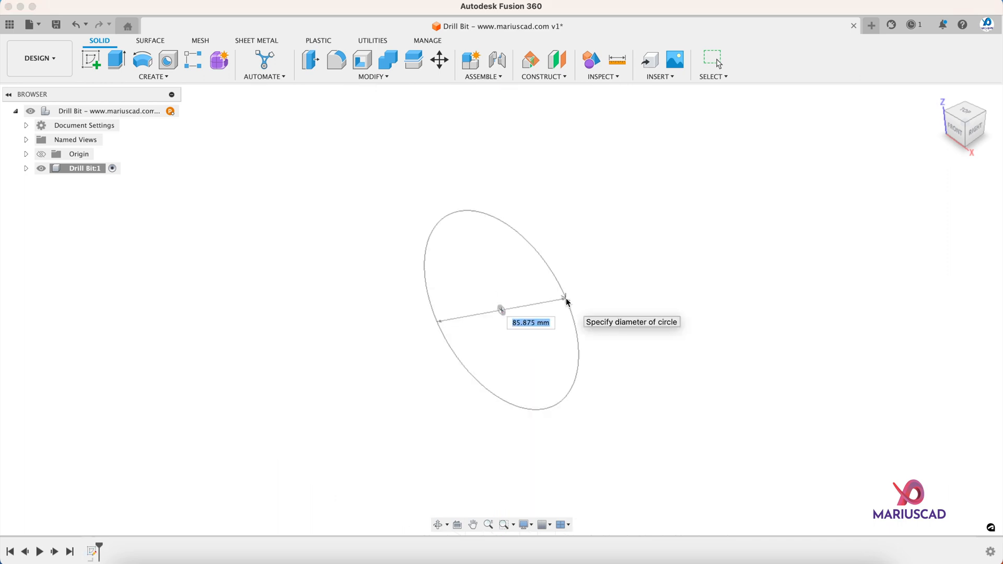
type("6.00 mm")
type("120")
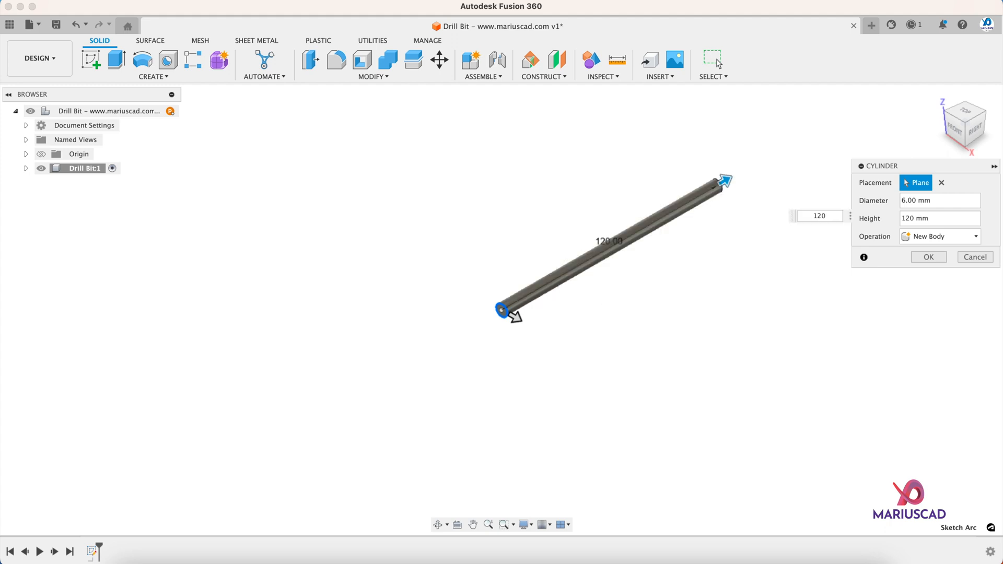
left_click(927, 256)
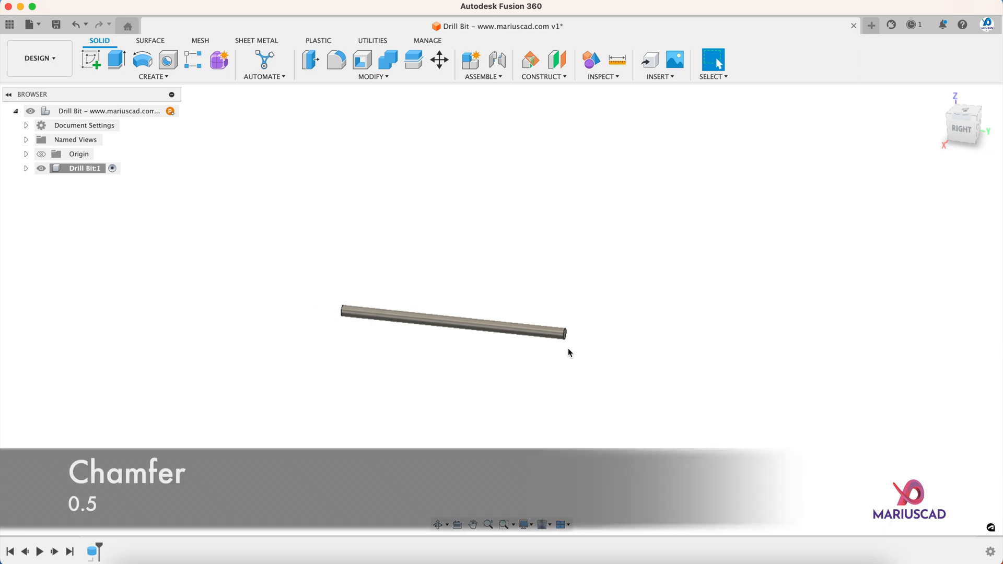
Apply a 0.5 mm chamfer to the shaft's end edge.
left_click(369, 64)
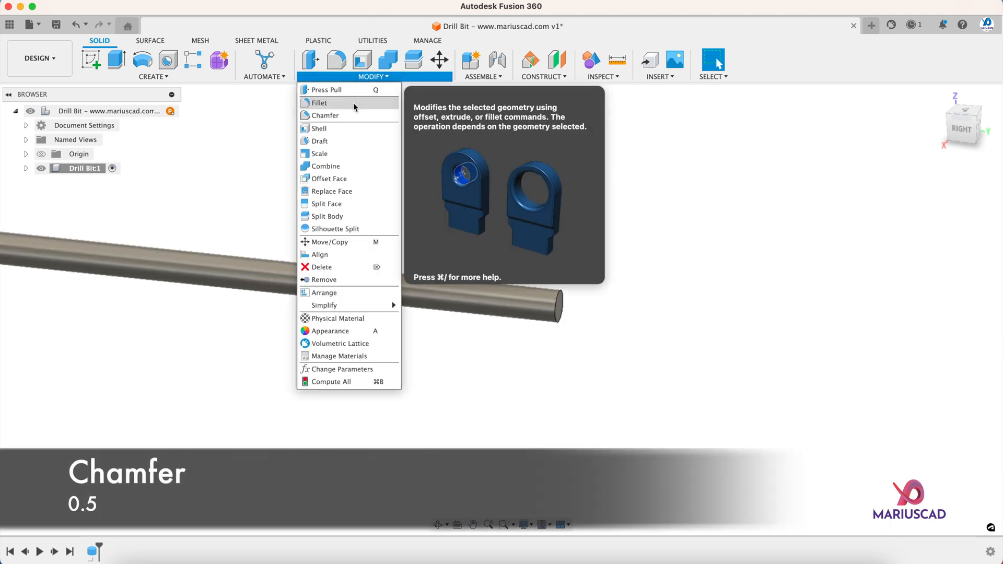
left_click(324, 115)
type("0.")
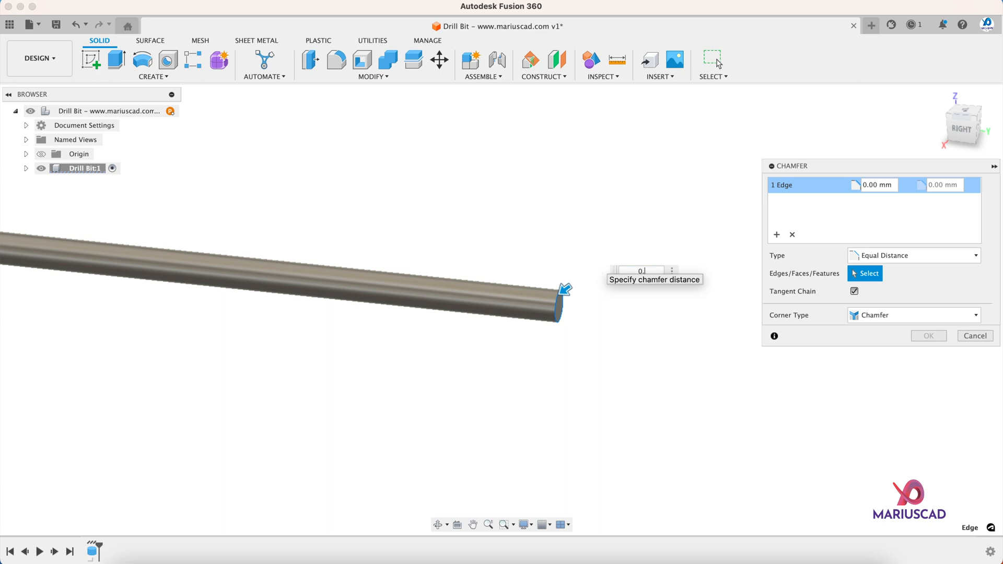
left_click(974, 336)
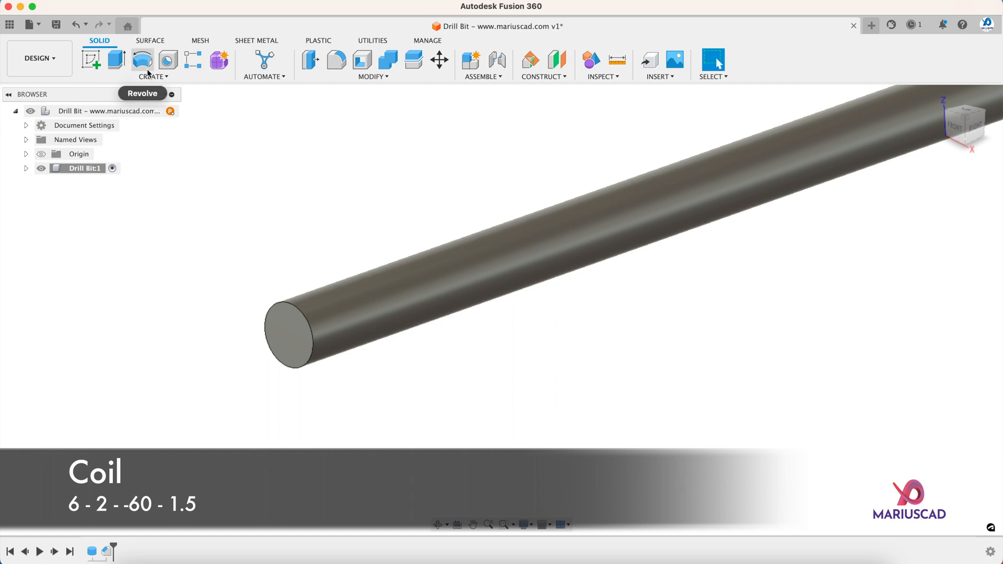
Place a coil on the shaft end face: 6 mm diameter, 2 turns, -60 height, 1.5 mm triangle.
left_click(301, 345)
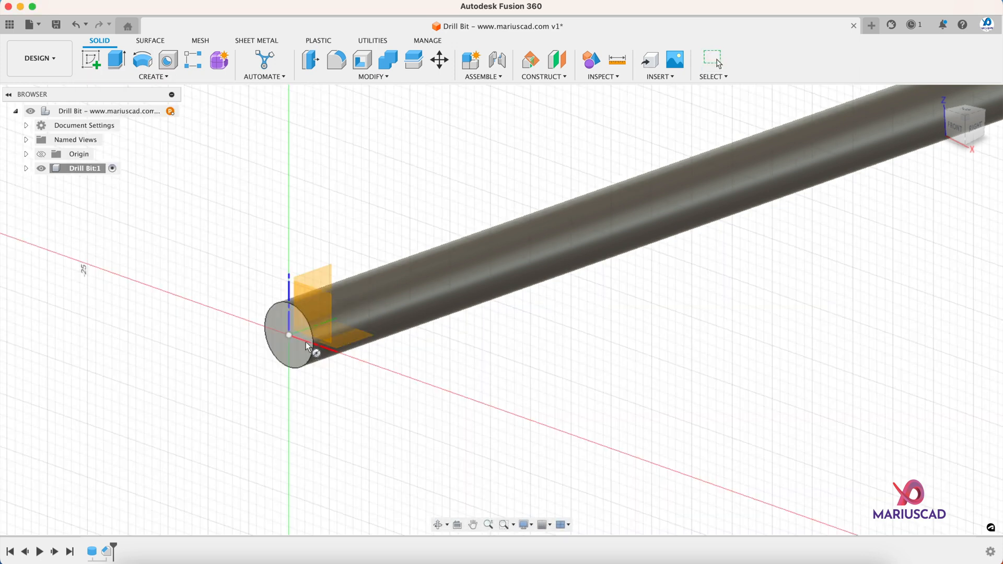
left_click(291, 336)
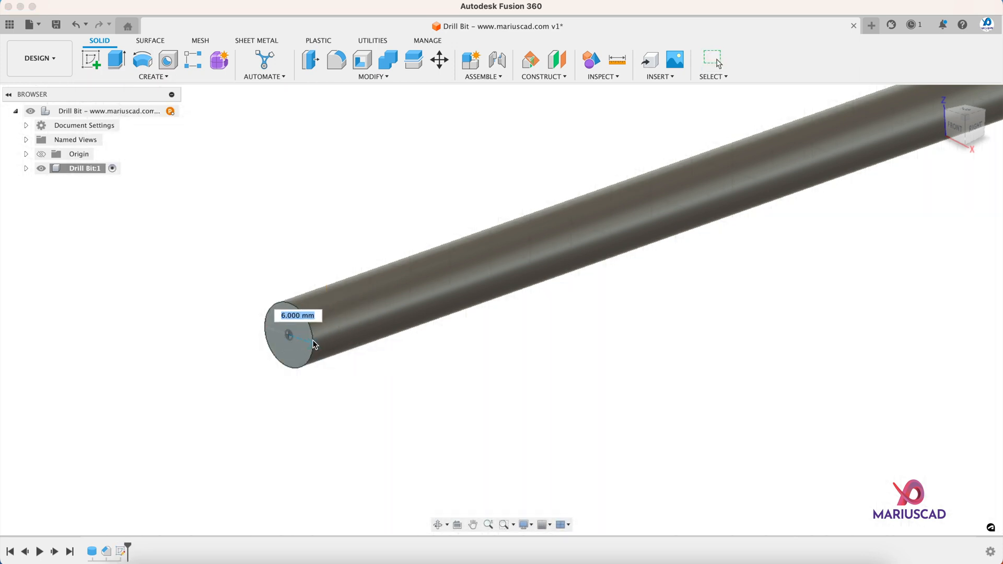
mouse_move(313, 344)
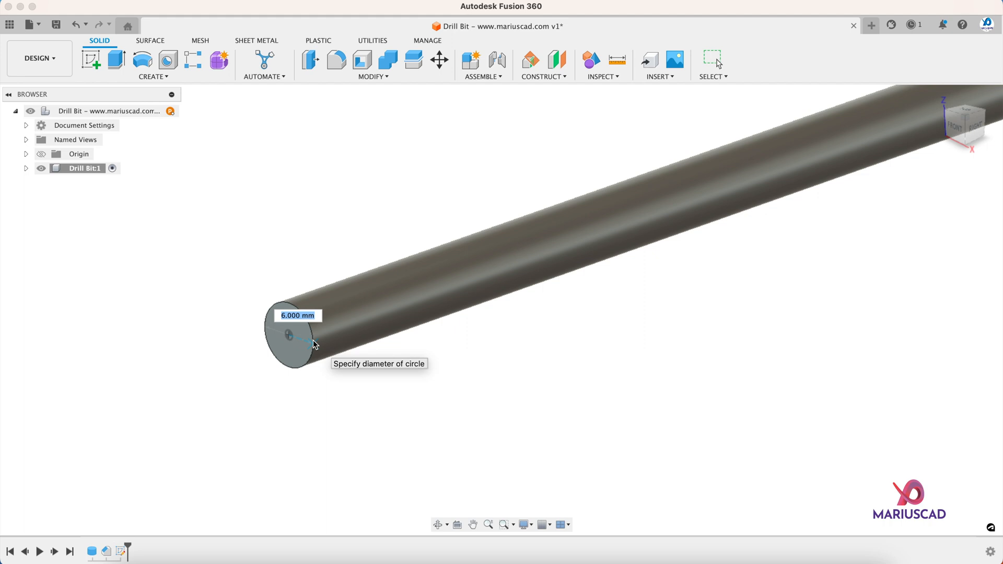
mouse_move(310, 332)
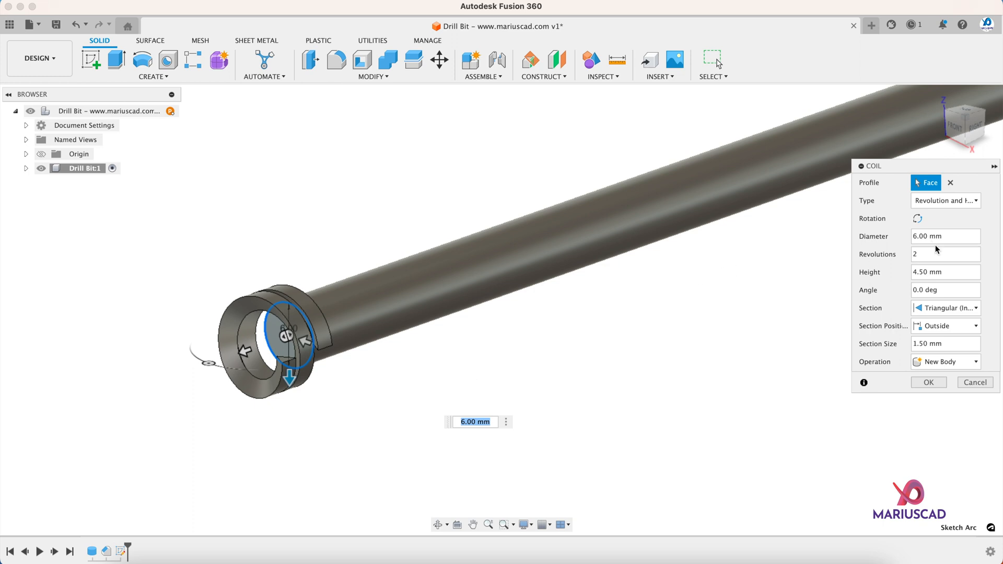
left_click(946, 236)
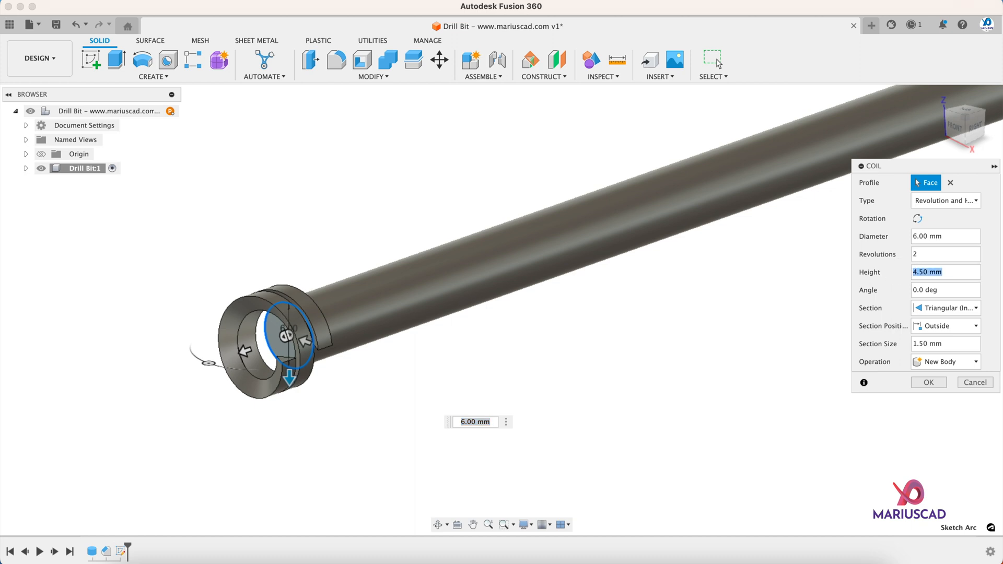
type("-60")
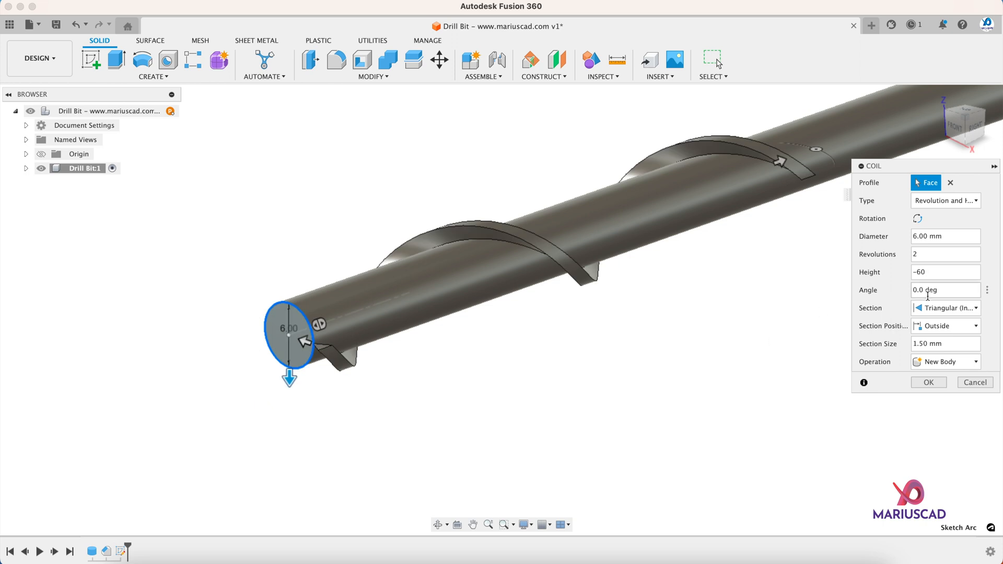
mouse_move(940, 345)
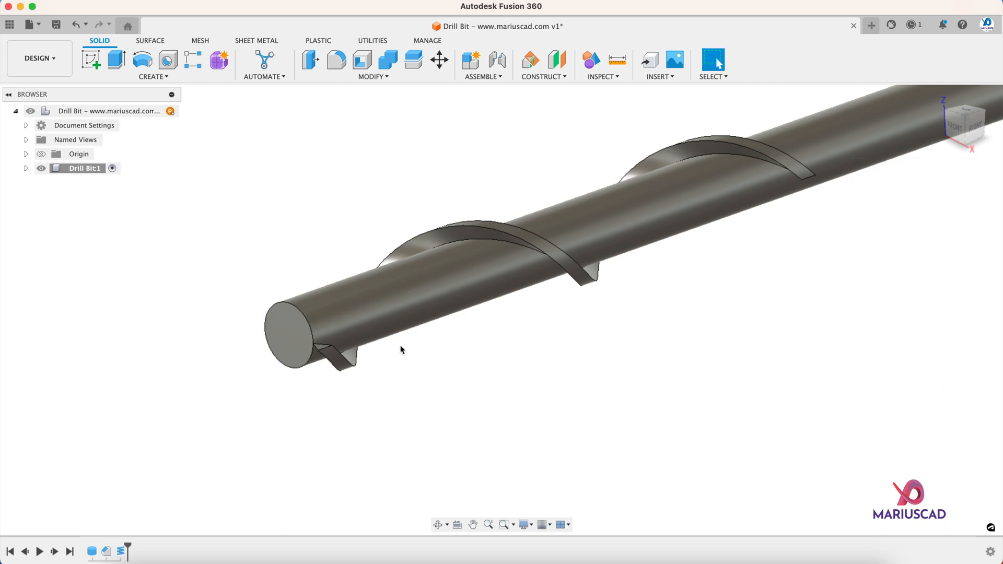
Sketch on the shaft end face, project its outline, and draw a circle at the coil start.
left_click(291, 336)
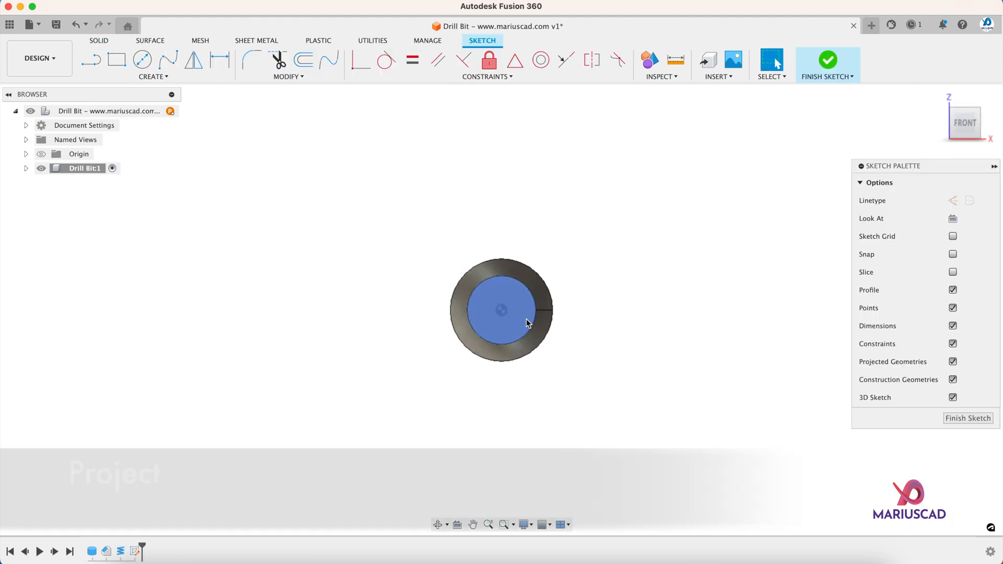
left_click(501, 311)
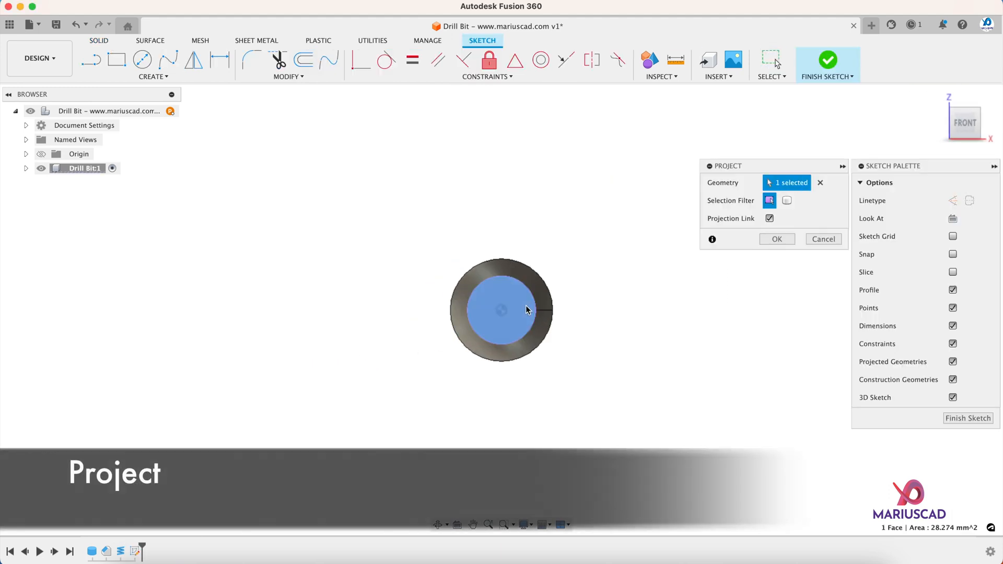
left_click(776, 239)
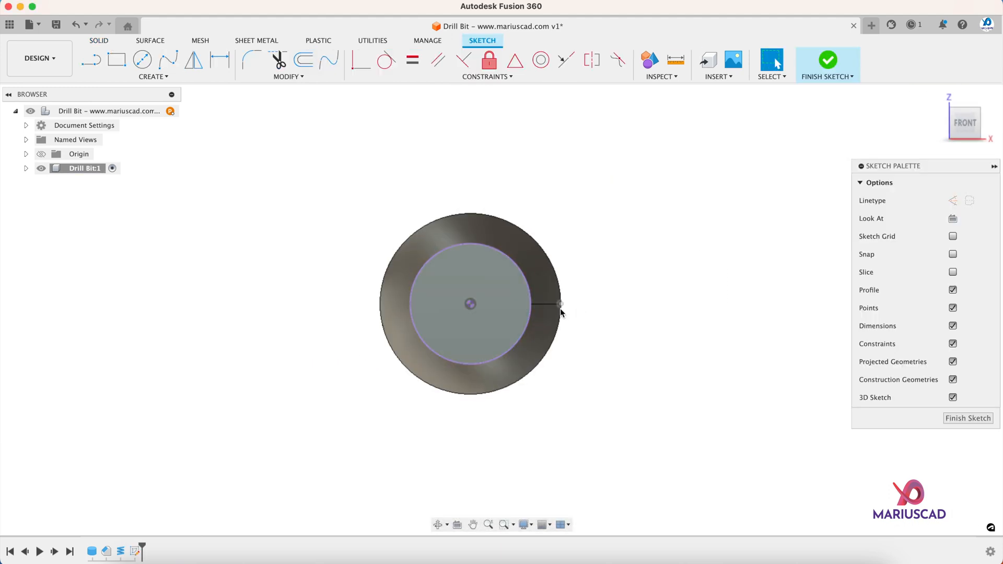
left_click(142, 59)
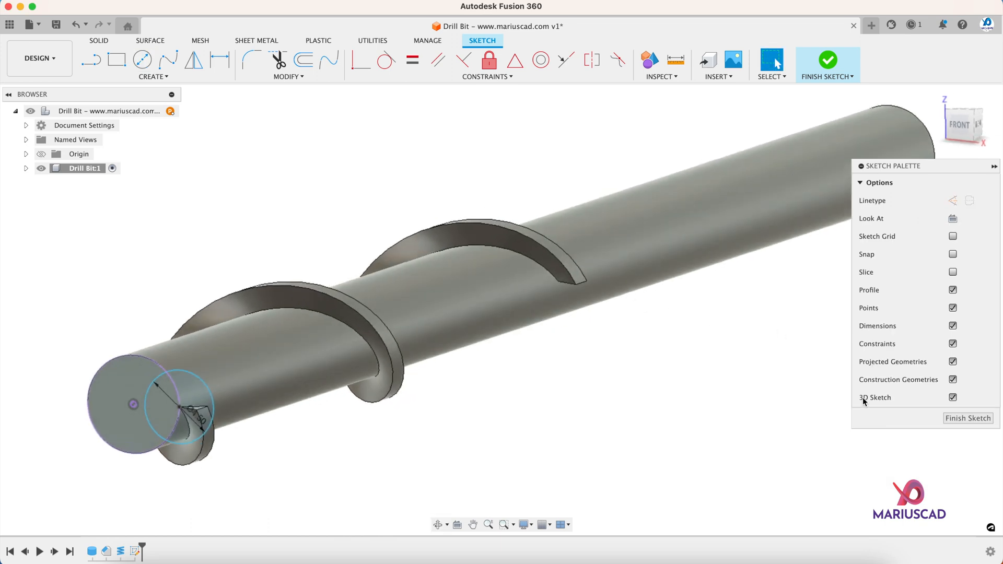
mouse_move(171, 83)
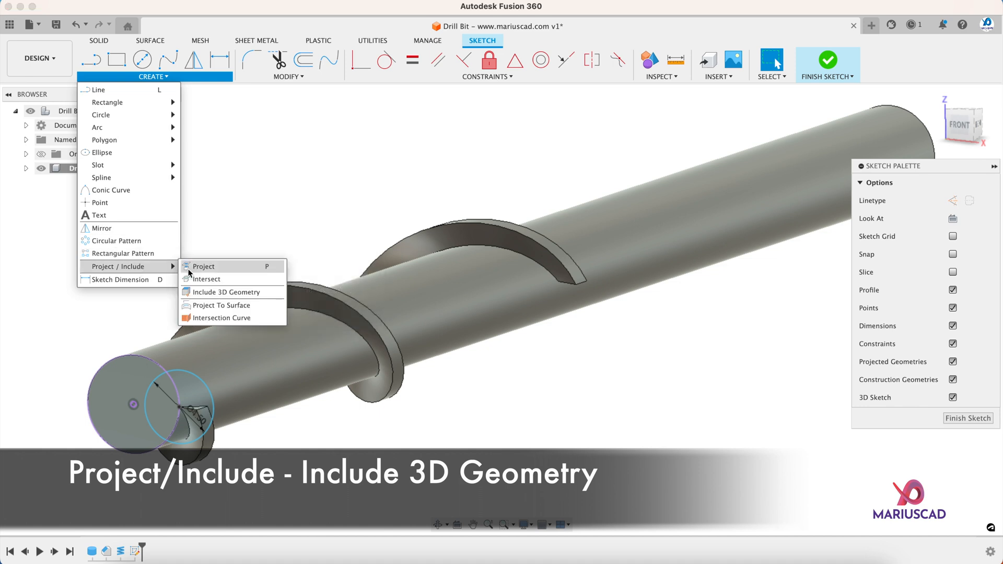
mouse_move(225, 292)
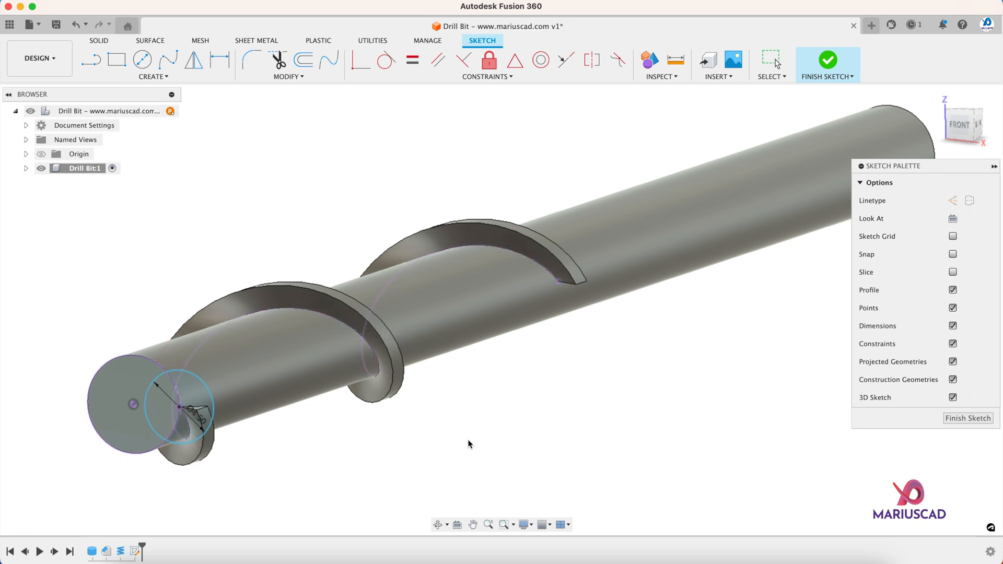
Expand the Drill Bit component and hide Body1 and Body2.
left_click(26, 168)
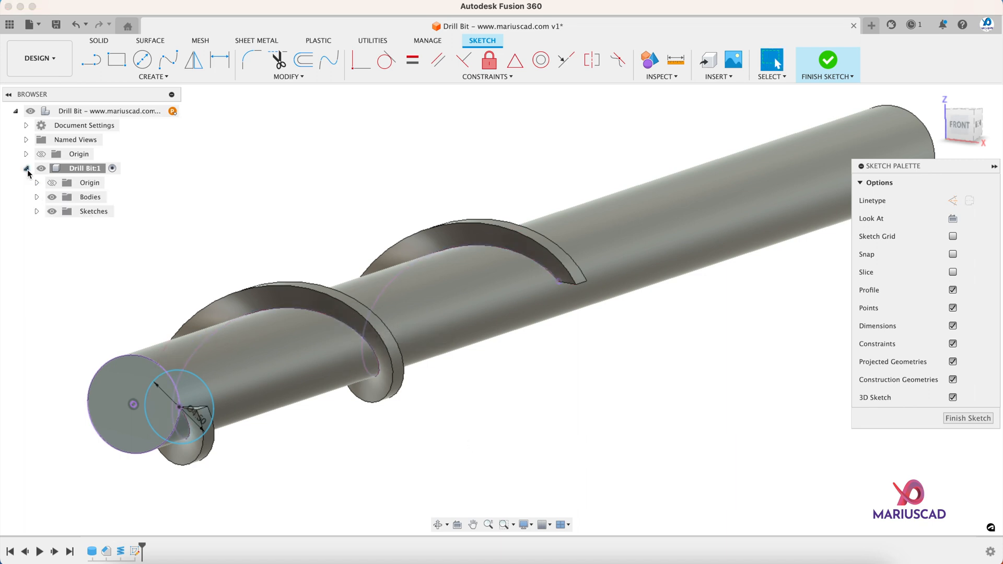
left_click(51, 211)
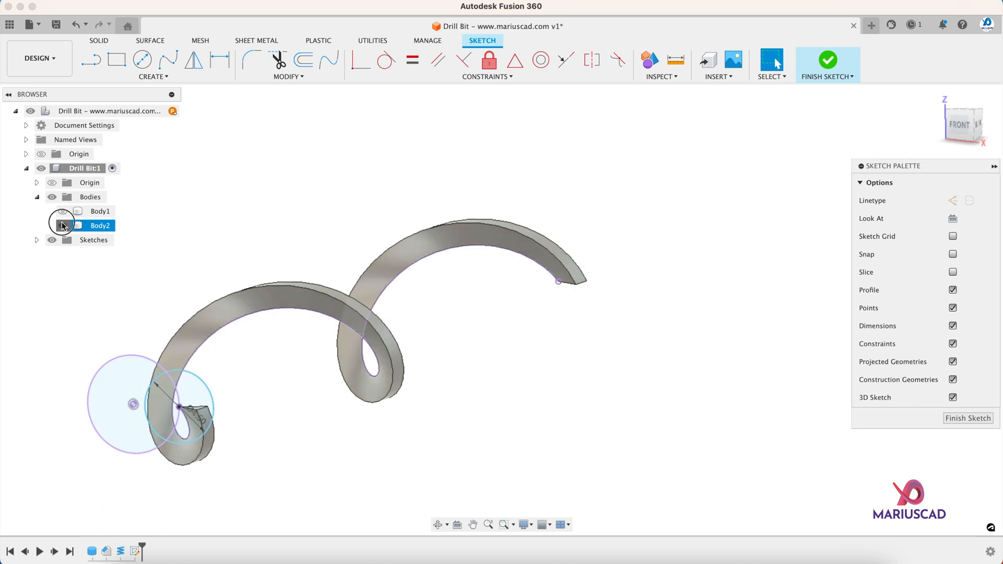
left_click(63, 225)
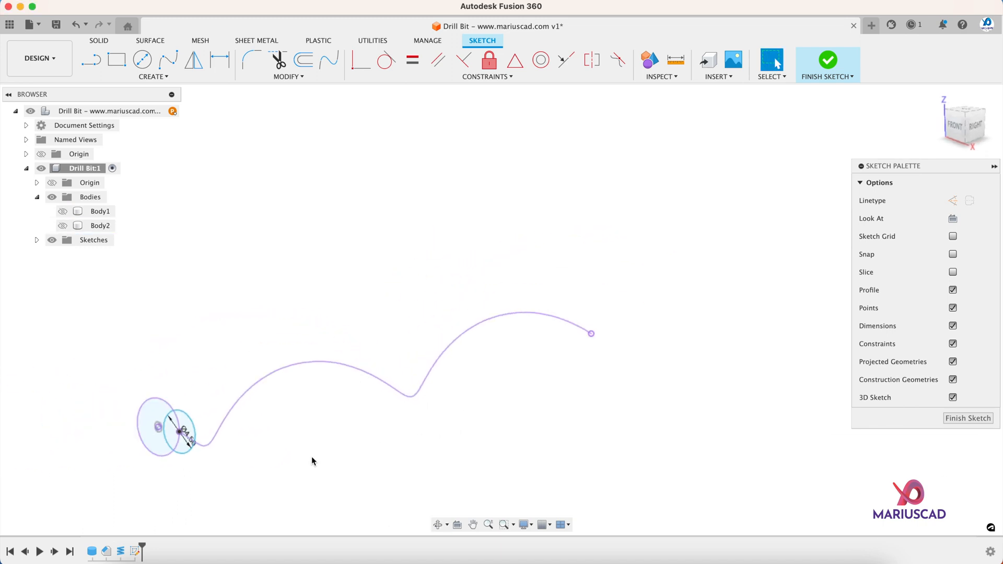
Draw a line out from the helix end point, to be dimensioned 10.00.
left_click(216, 424)
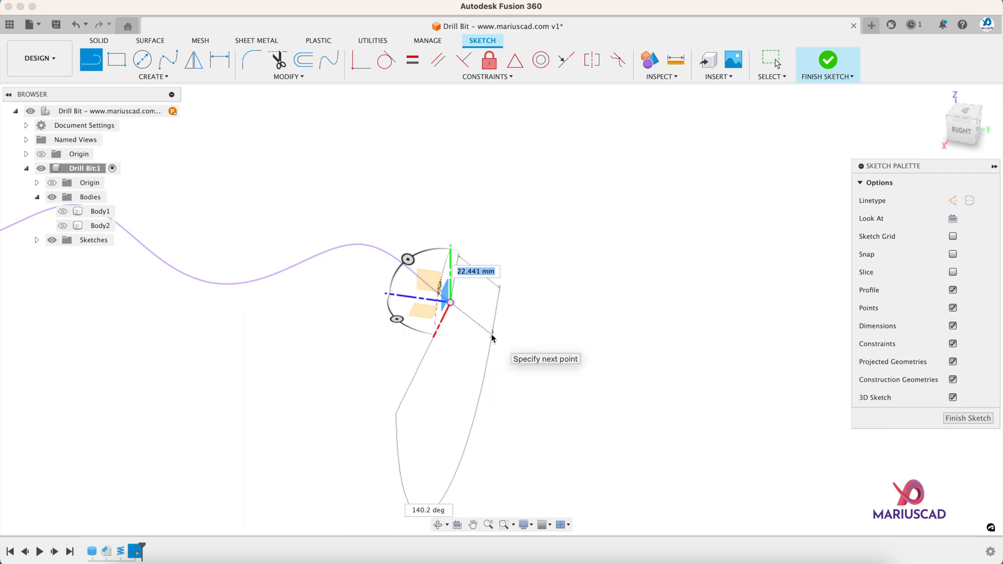
mouse_move(531, 362)
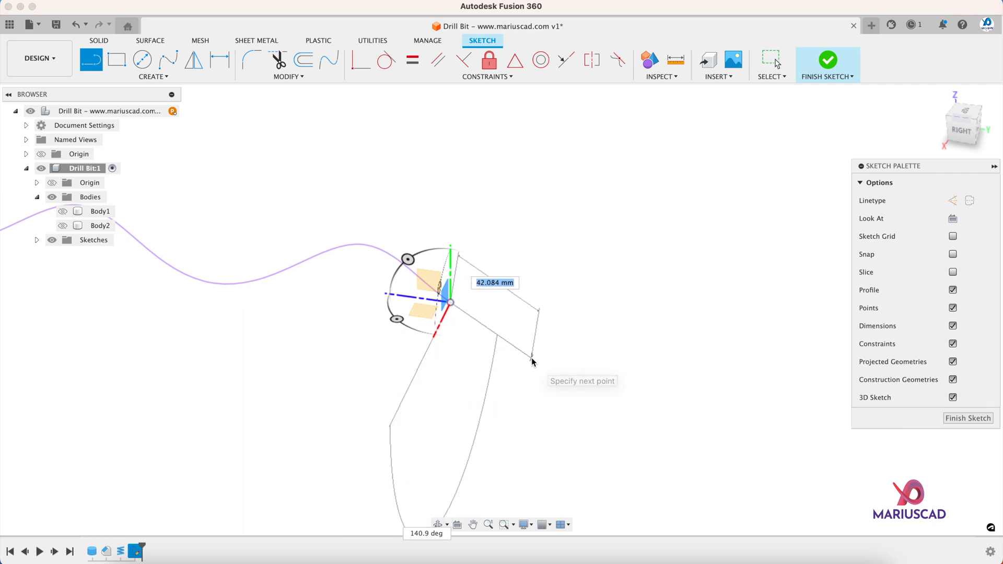
mouse_move(574, 345)
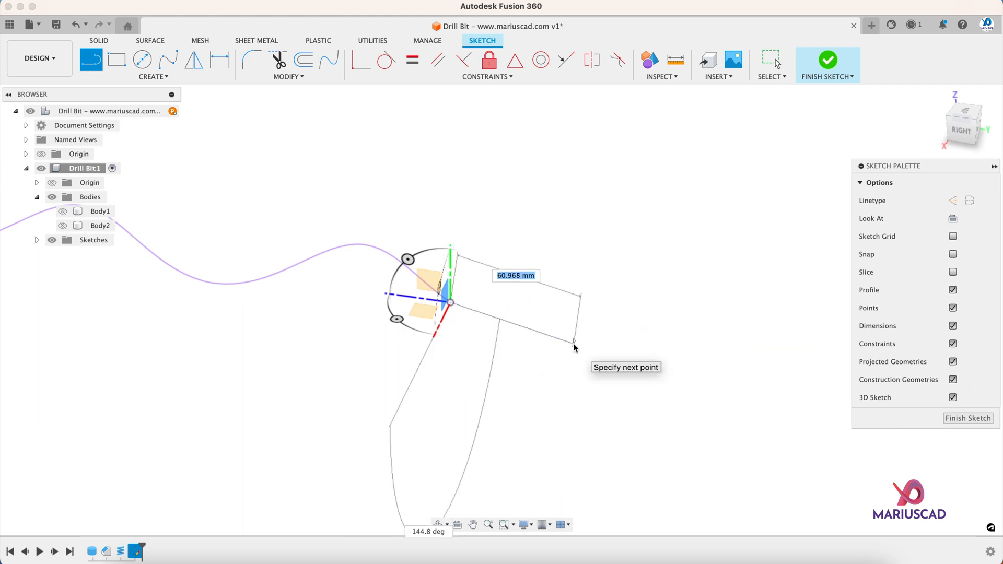
mouse_move(406, 259)
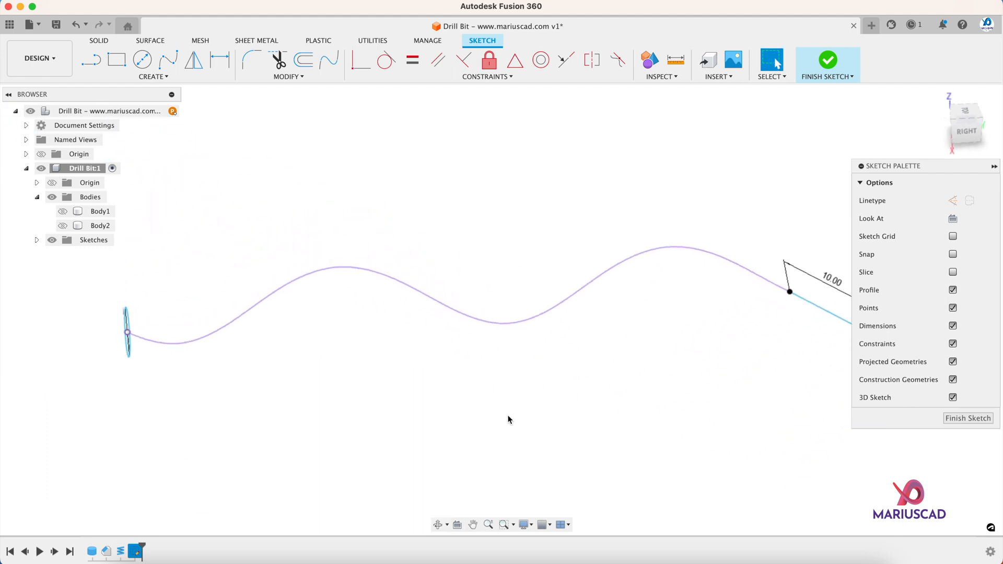
Finish the sketch, show Body1, and sweep-cut the circle along the helix with parallel orientation.
left_click(826, 60)
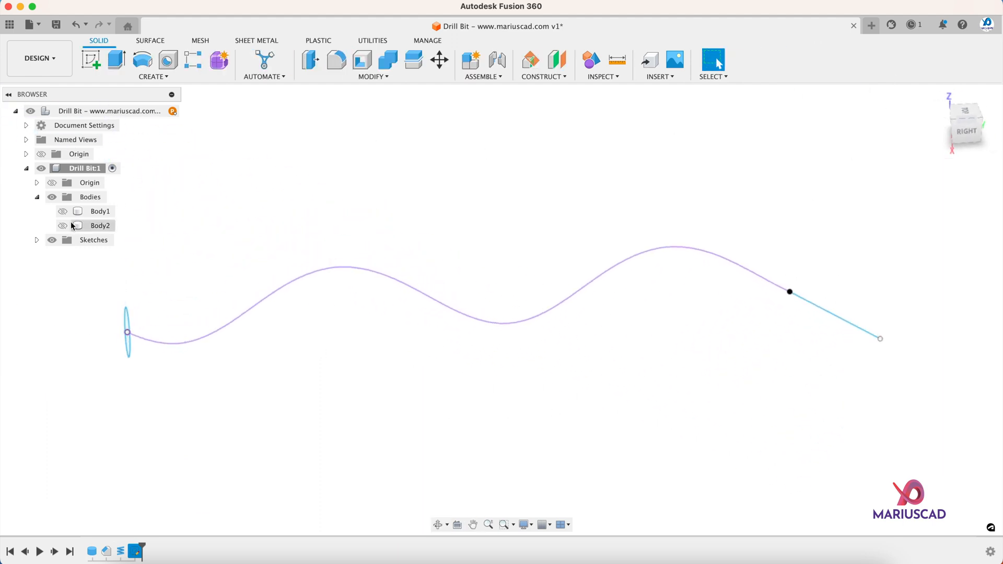
left_click(62, 211)
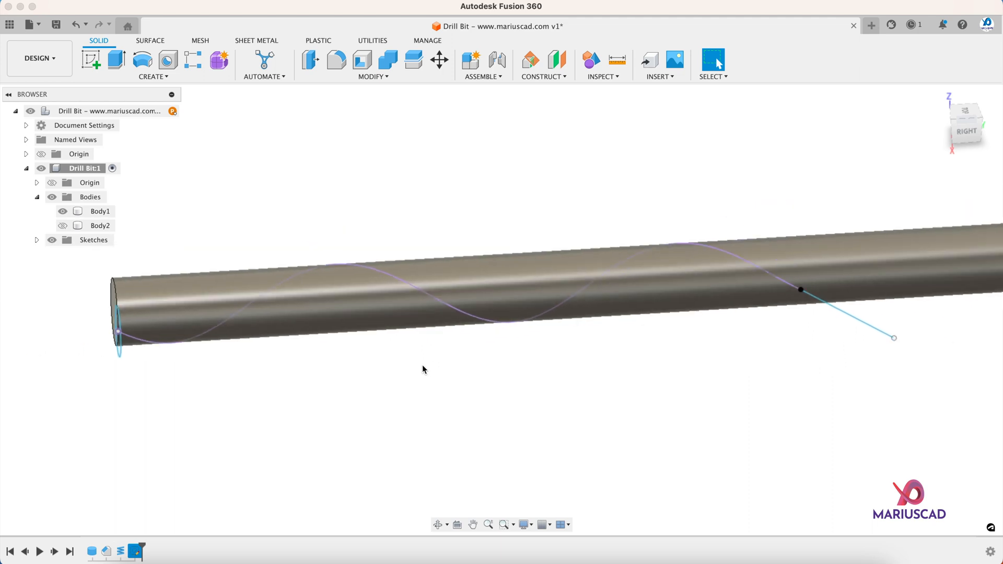
left_click(151, 64)
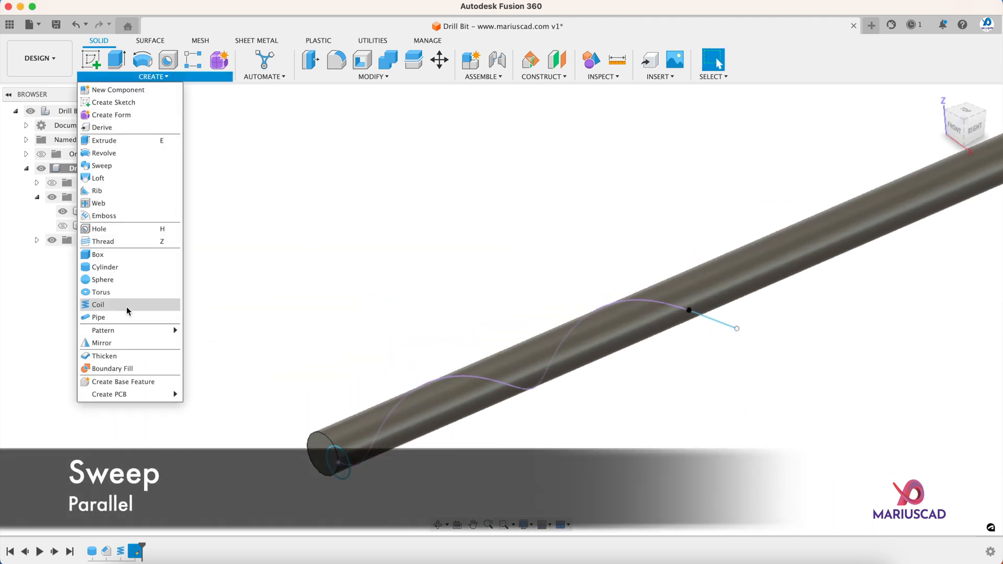
left_click(101, 165)
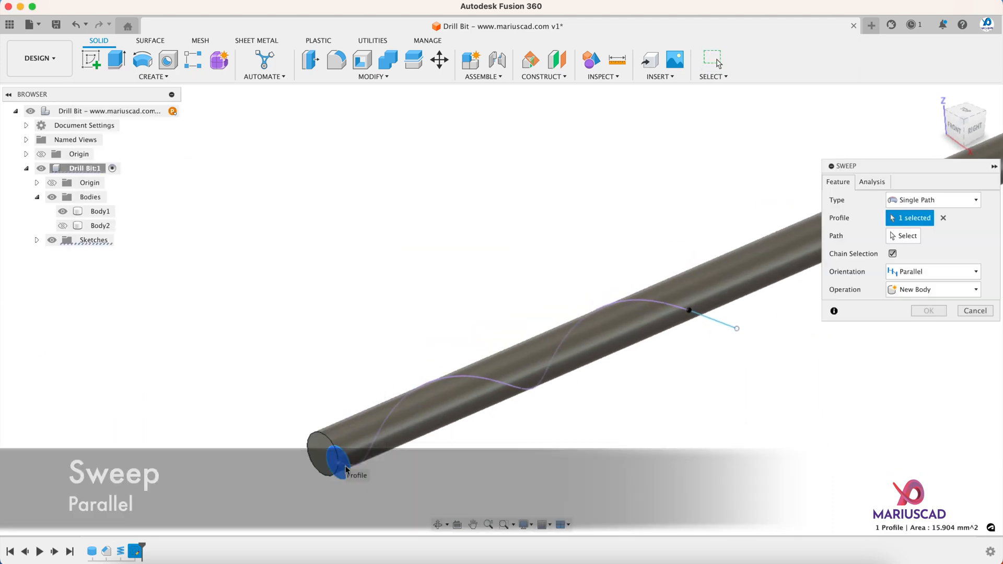
left_click(906, 236)
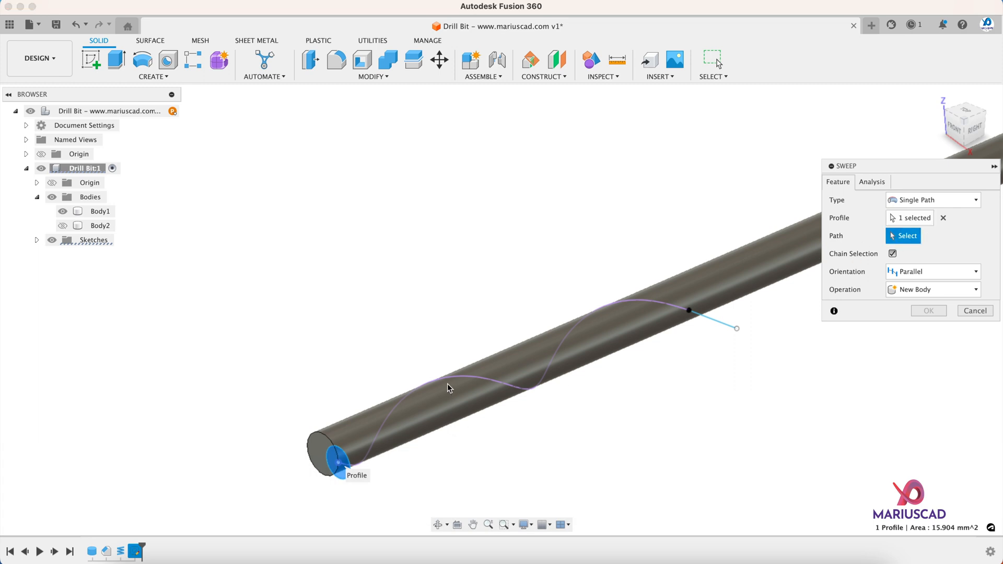
left_click(525, 367)
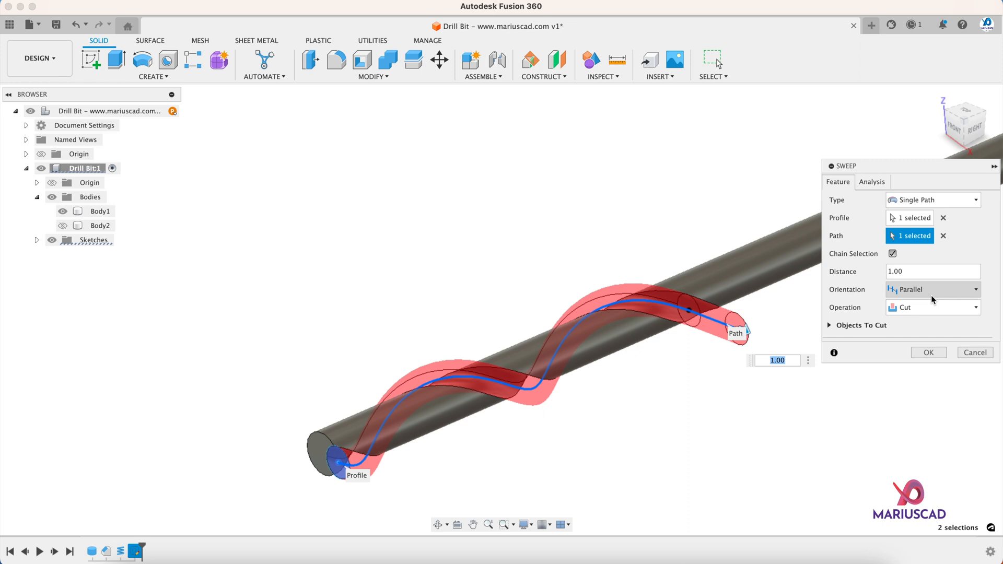
mouse_move(933, 327)
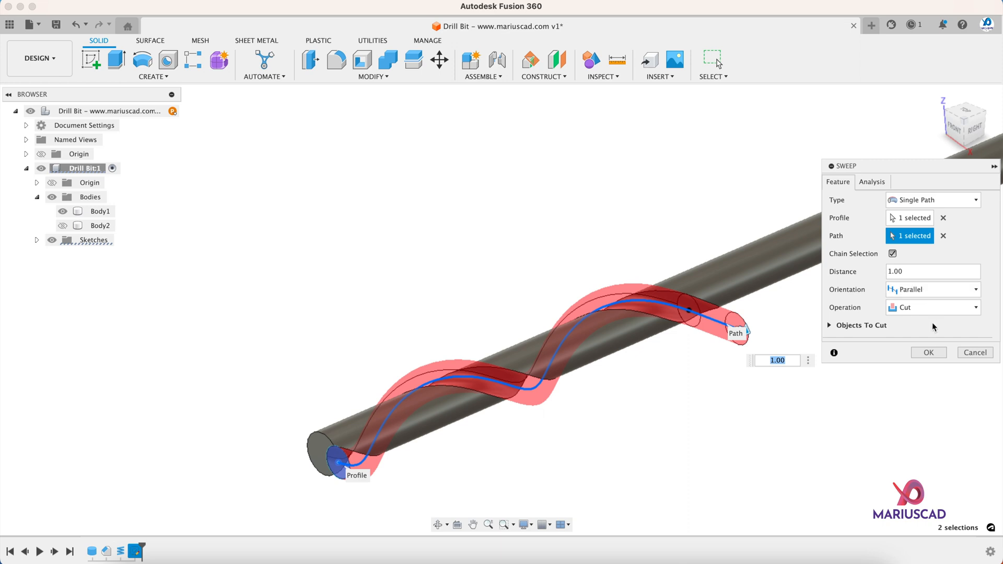
mouse_move(936, 364)
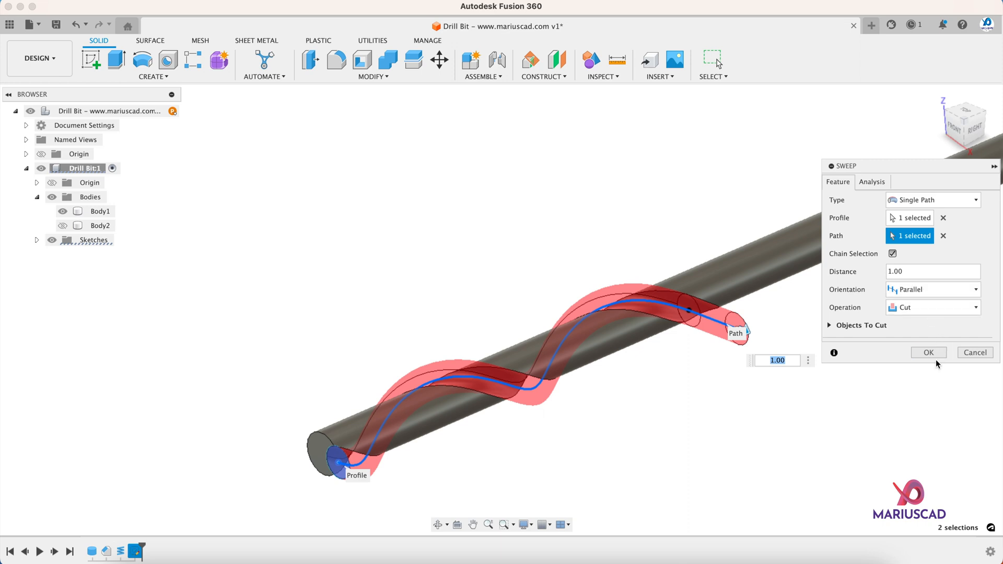
left_click(928, 353)
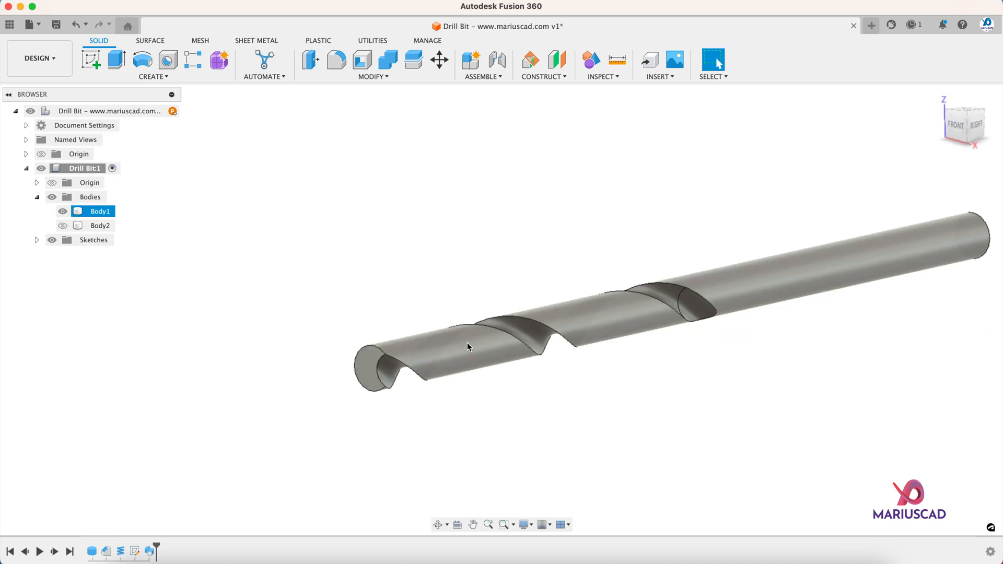
Circular-pattern the Sweep1 flute cut around the shaft's long axis, quantity 2.
left_click(152, 76)
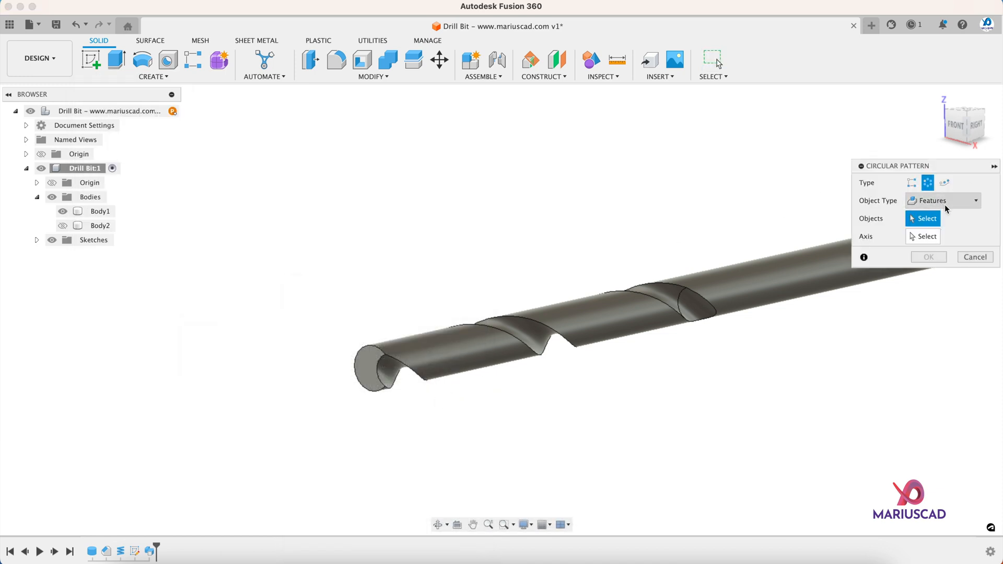
mouse_move(149, 552)
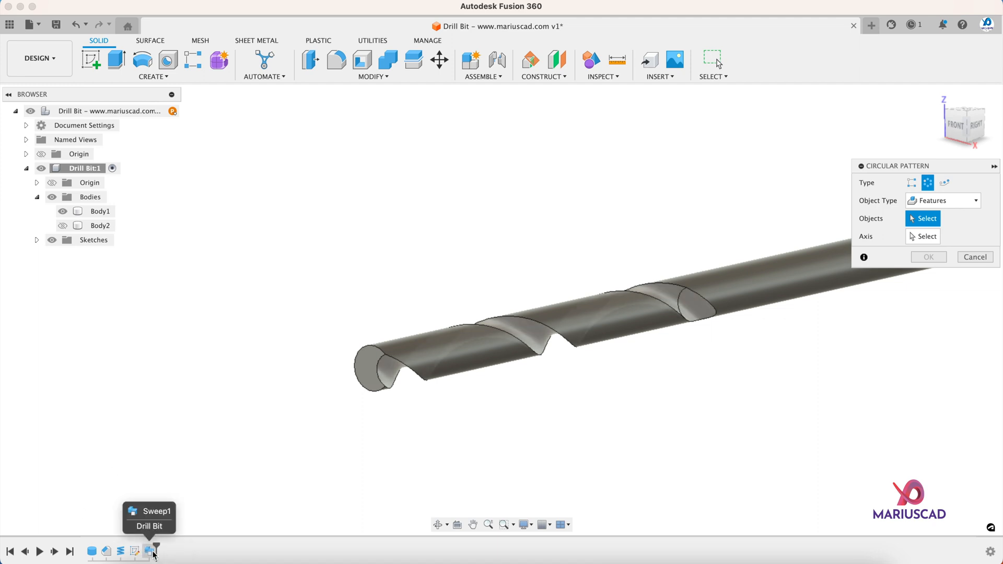
left_click(100, 211)
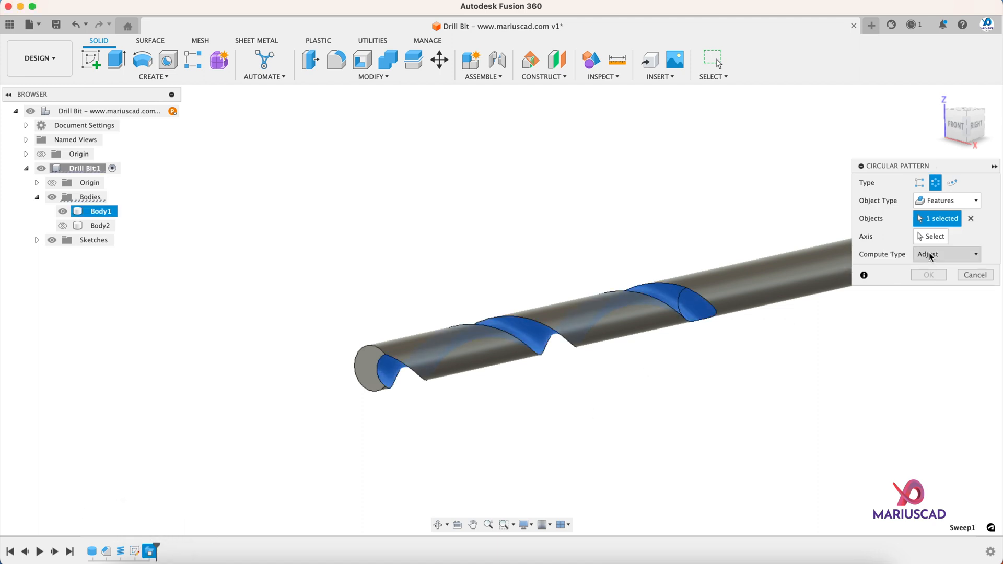
left_click(934, 236)
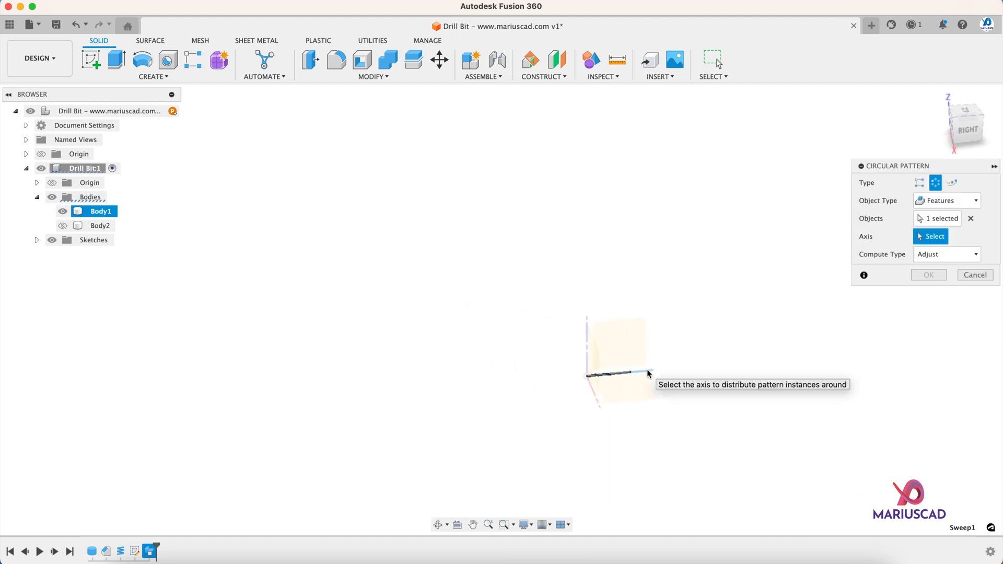
left_click(614, 374)
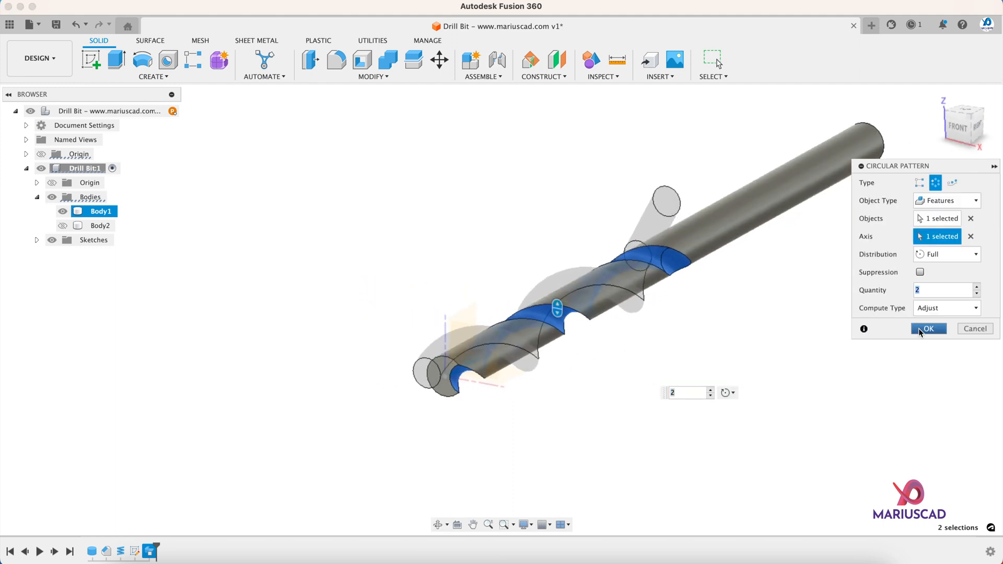
left_click(927, 328)
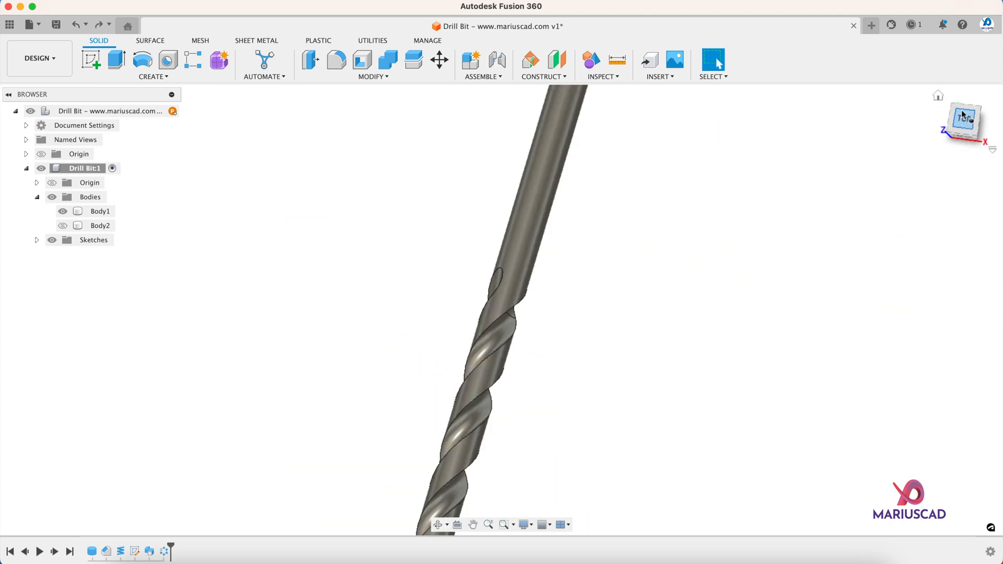
In Top view, draw the tip triangle with lines starting from the tip centre.
left_click(963, 123)
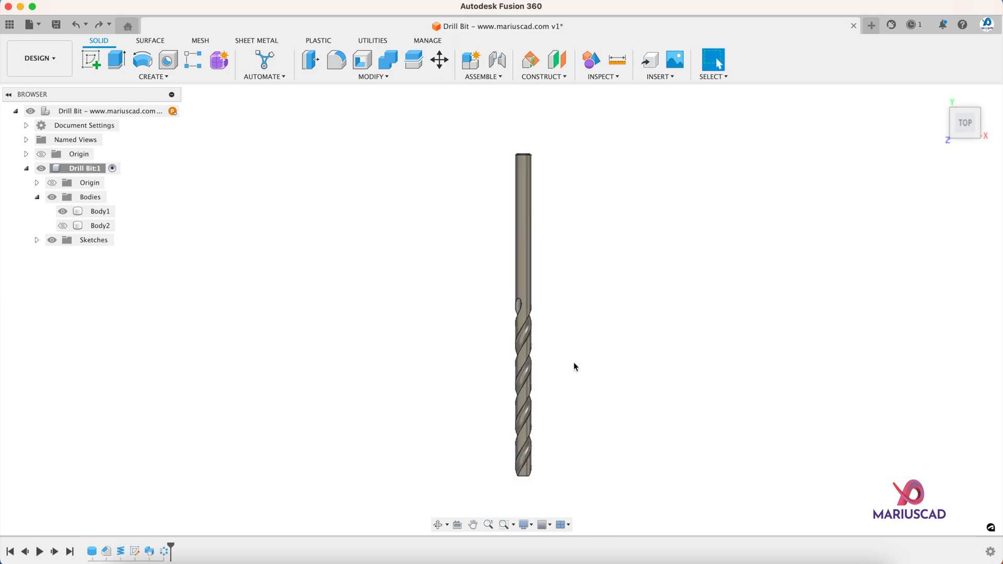
scroll("up", 3)
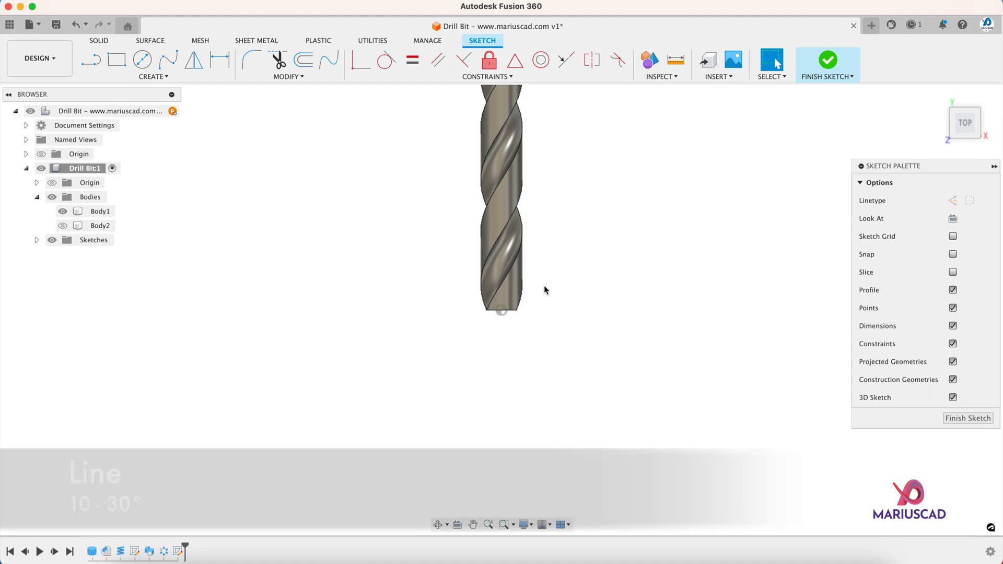
left_click(90, 59)
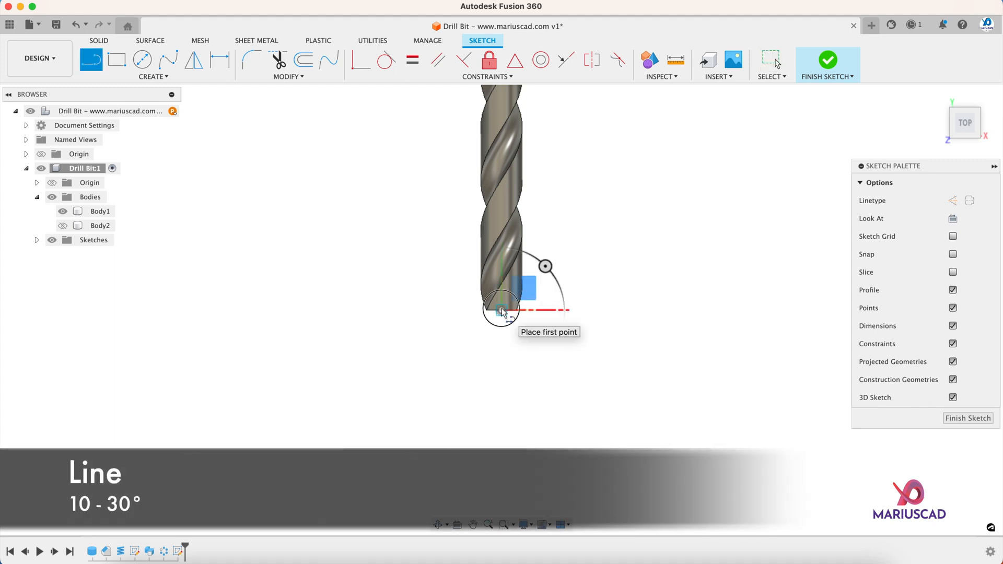
left_click(501, 311)
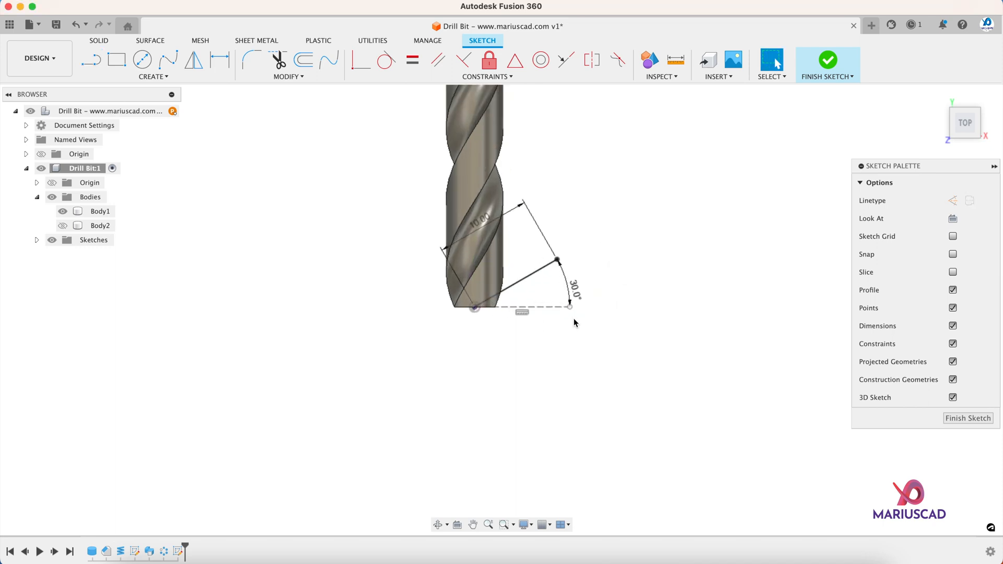
left_click(91, 59)
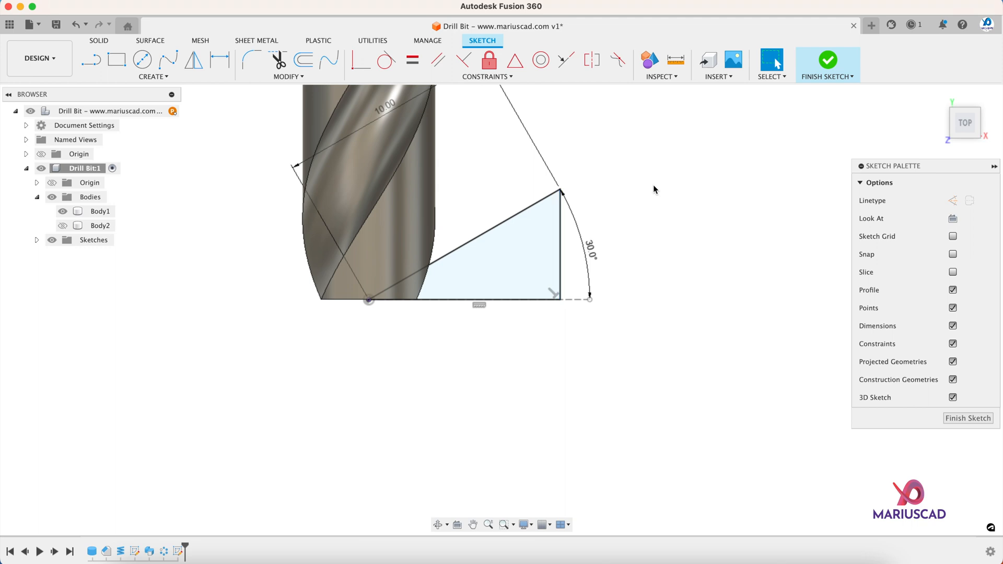
Revolve-cut the triangle profile 360° around the bit's centre line to form the point.
left_click(142, 60)
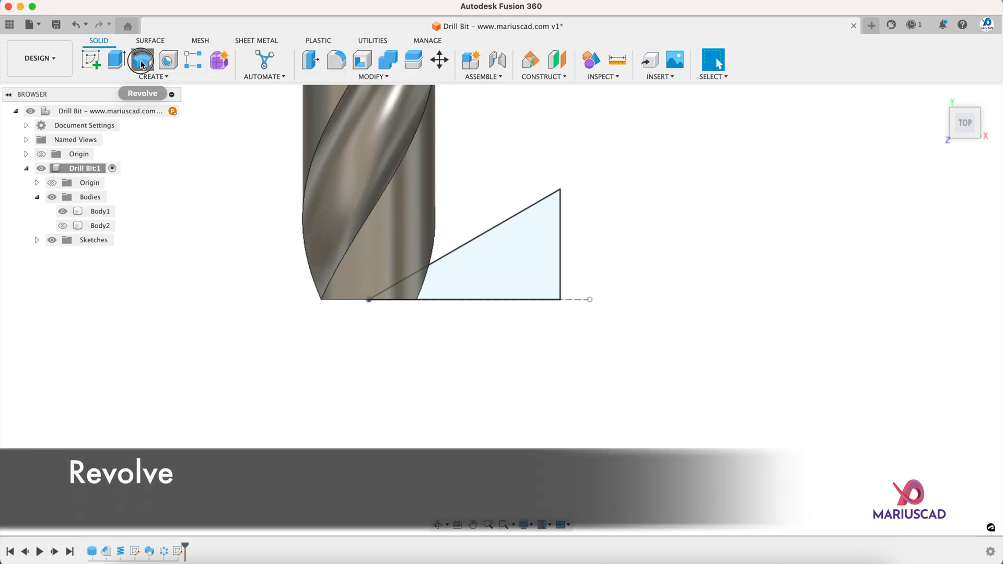
left_click(140, 59)
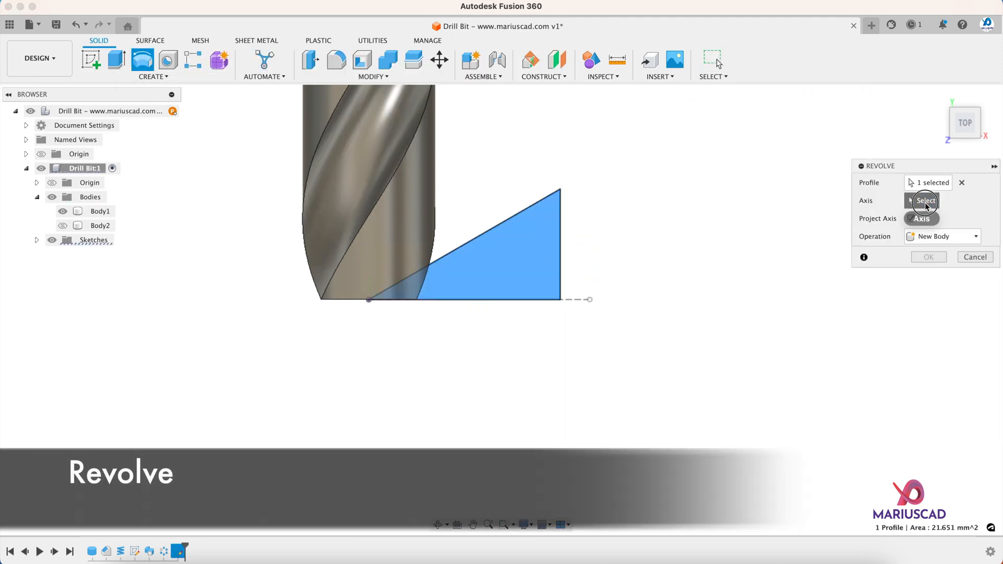
left_click(921, 200)
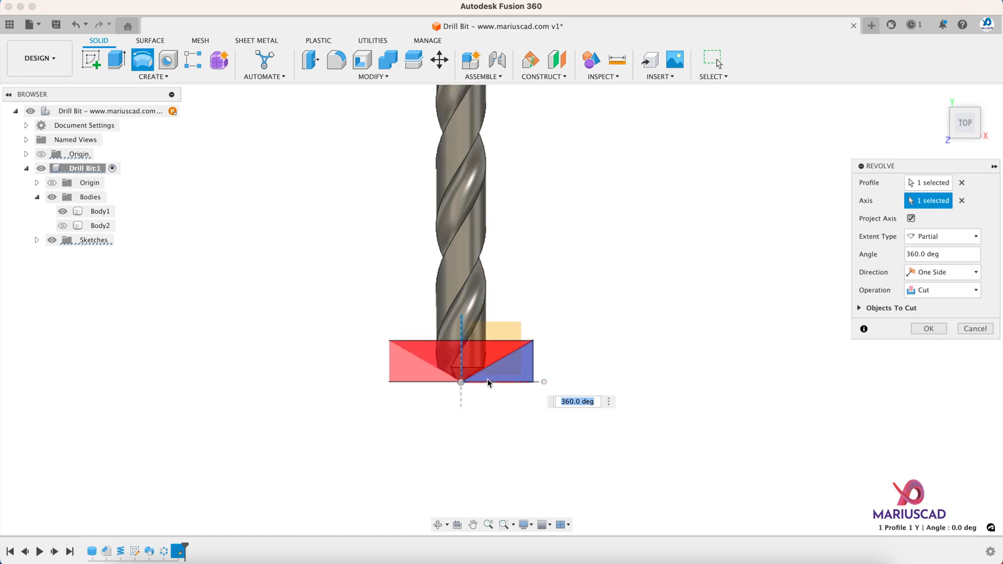
left_click(928, 327)
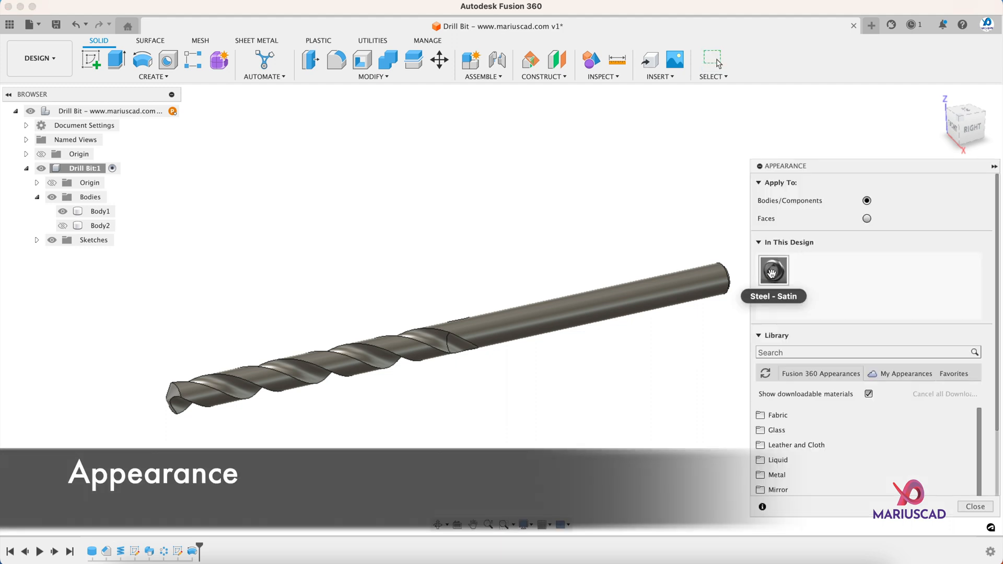
Edit the Steel - Satin appearance to a gold colour (255, 237, 133).
right_click(772, 269)
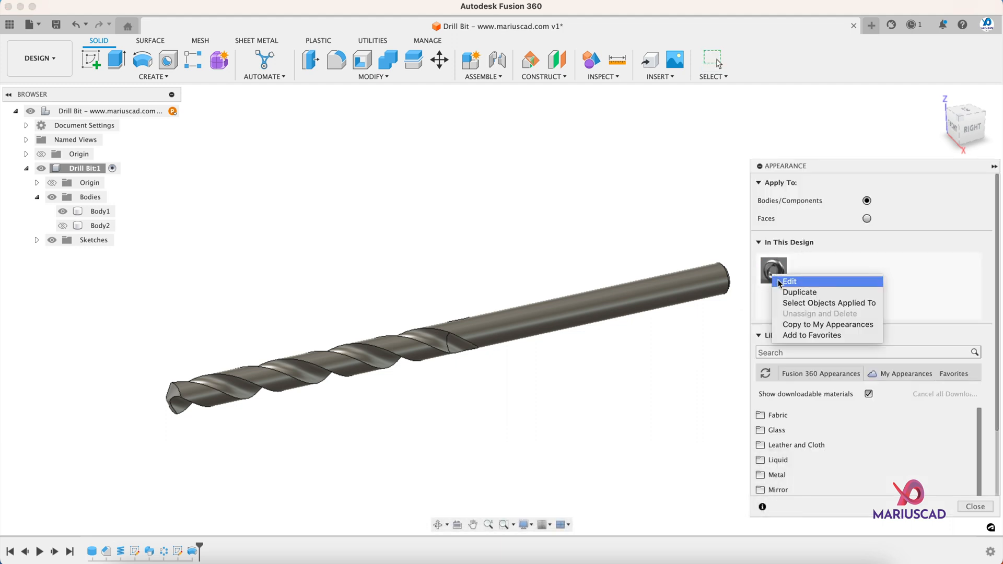
left_click(788, 281)
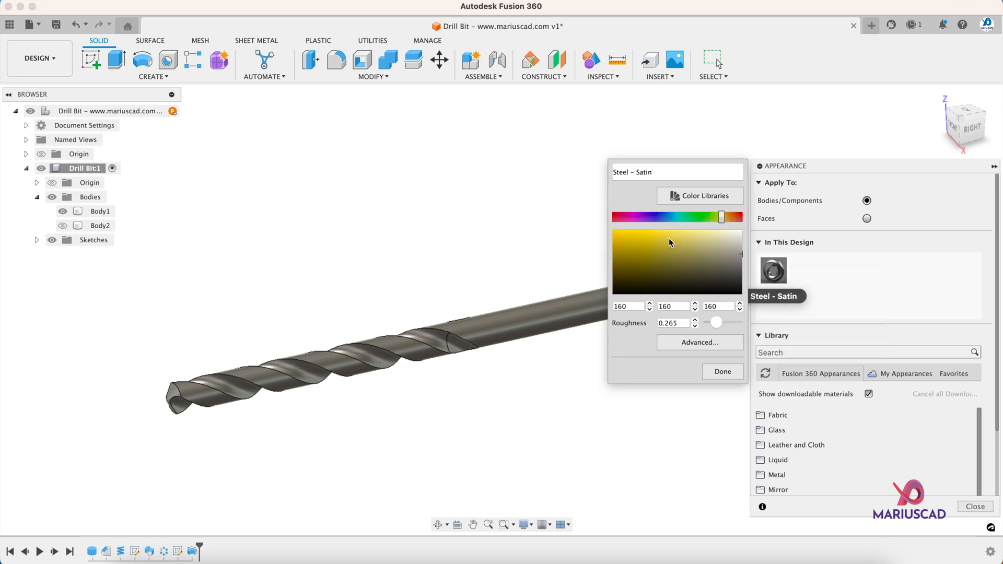
left_click(680, 232)
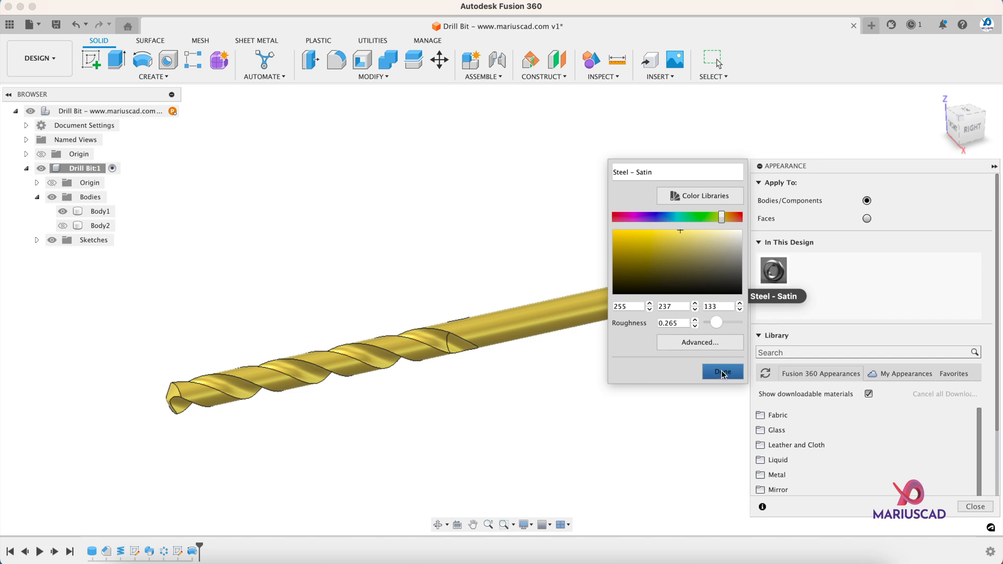
left_click(722, 372)
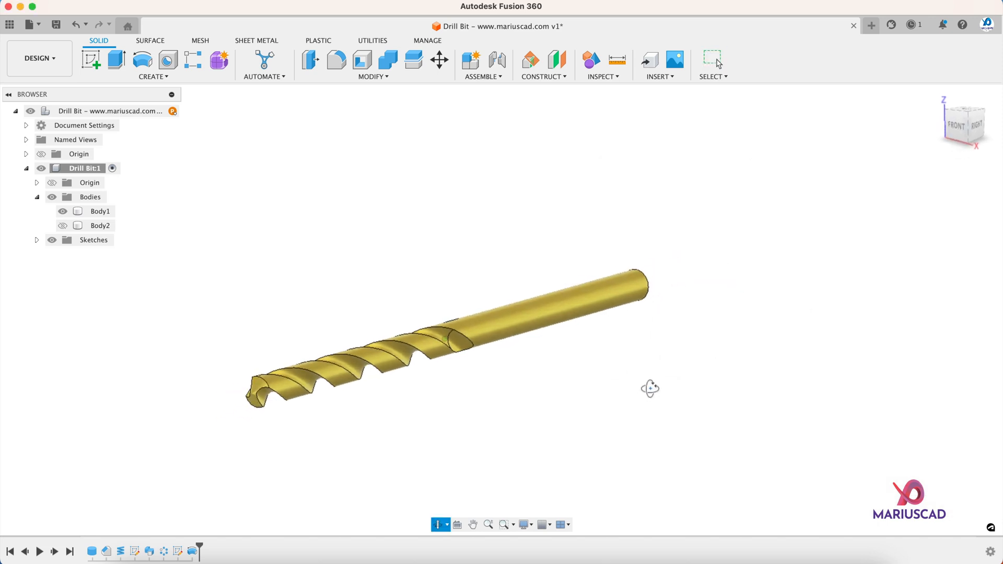